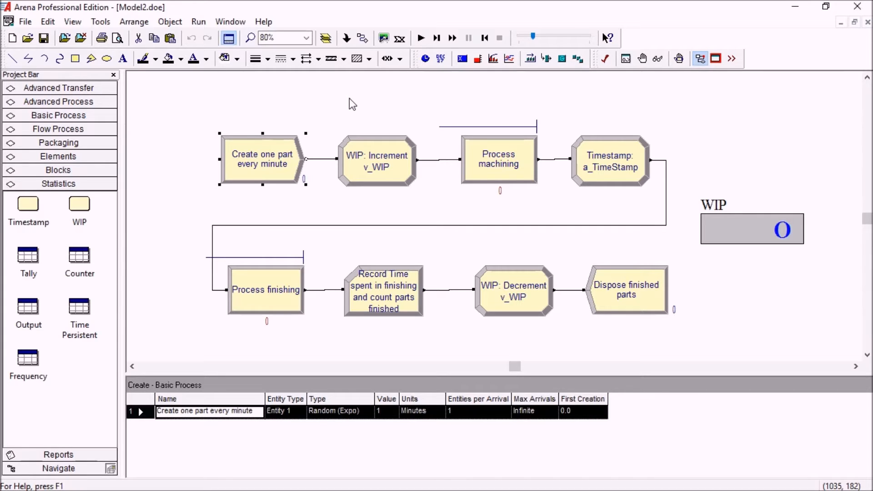
# Inspect the Create one-part-every-minute module, then bring up the Process machining settings
pyautogui.click(351, 103)
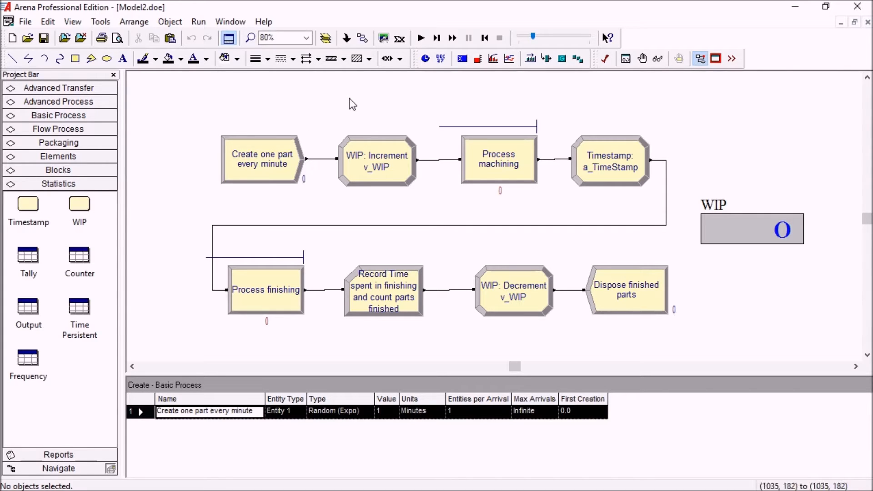
pyautogui.moveTo(273, 123)
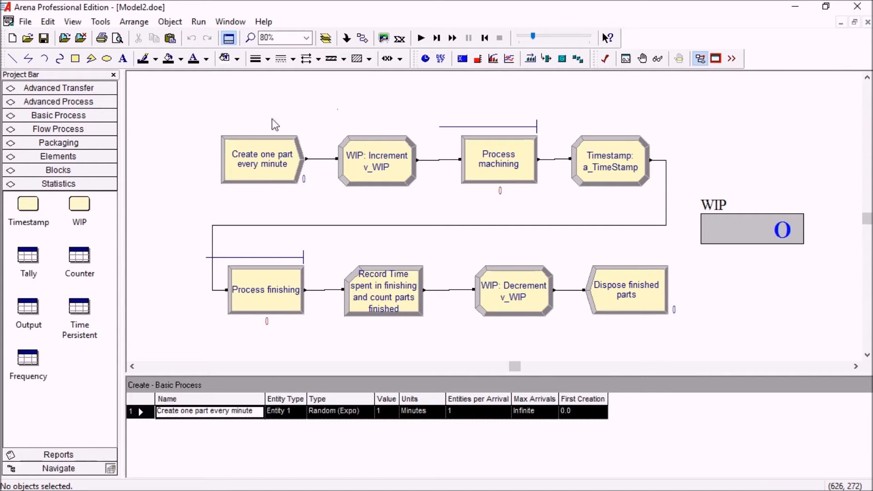
pyautogui.click(262, 158)
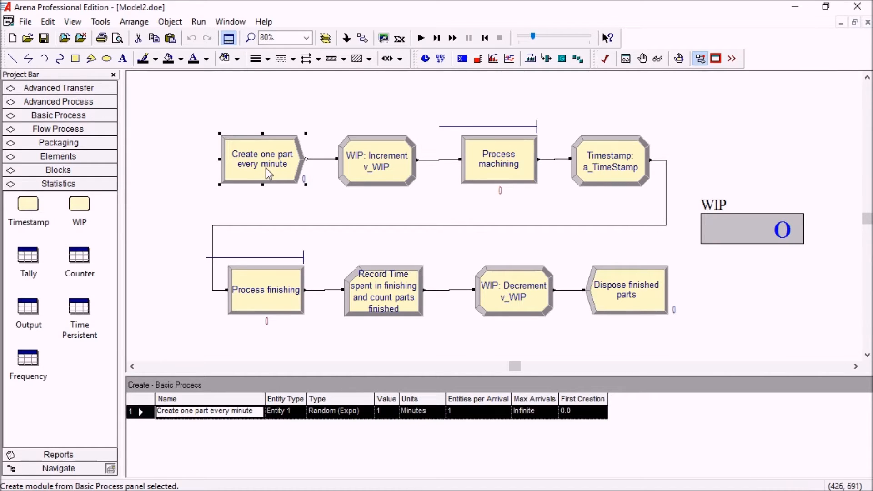
pyautogui.moveTo(492, 160)
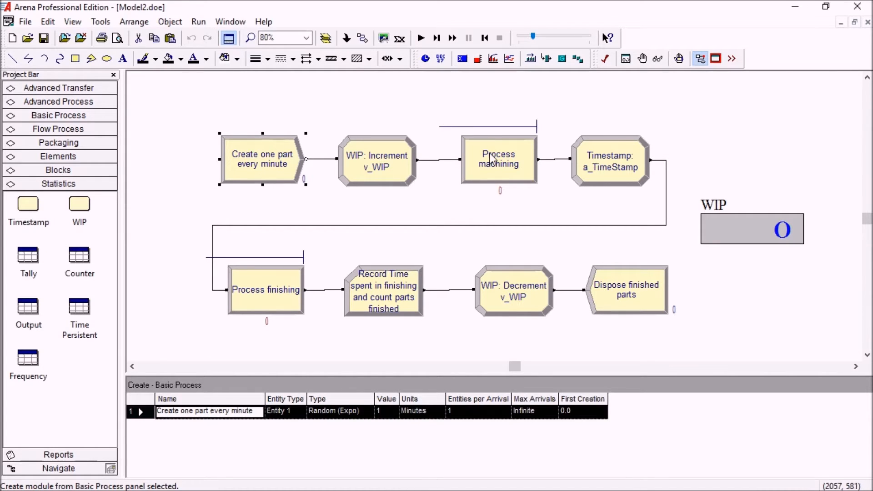
pyautogui.moveTo(490, 165)
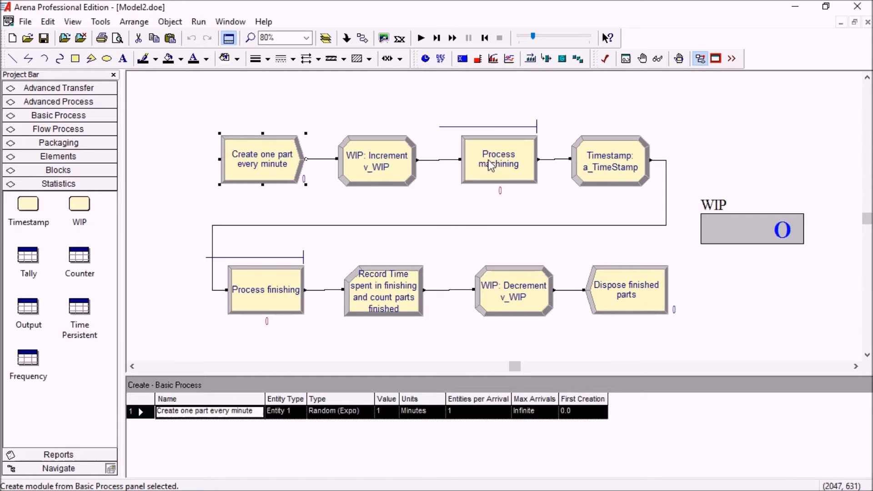
pyautogui.click(498, 160)
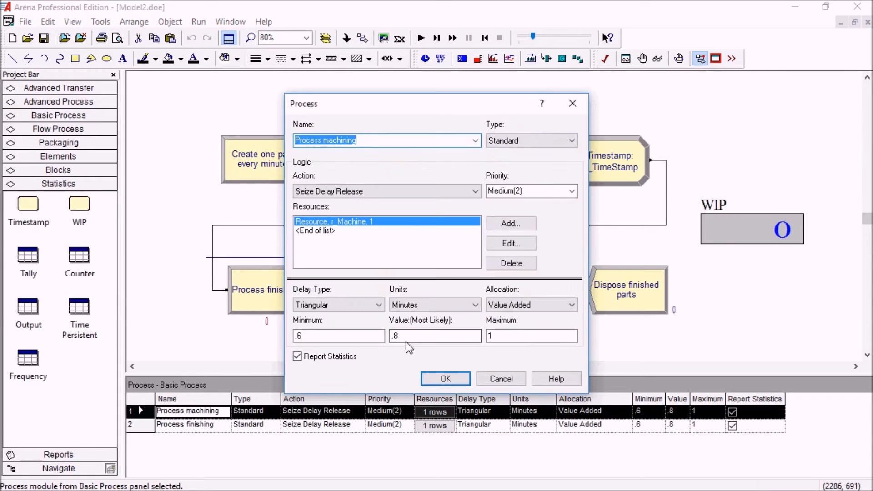
# Close the machining process settings and return to the flowchart
pyautogui.click(445, 378)
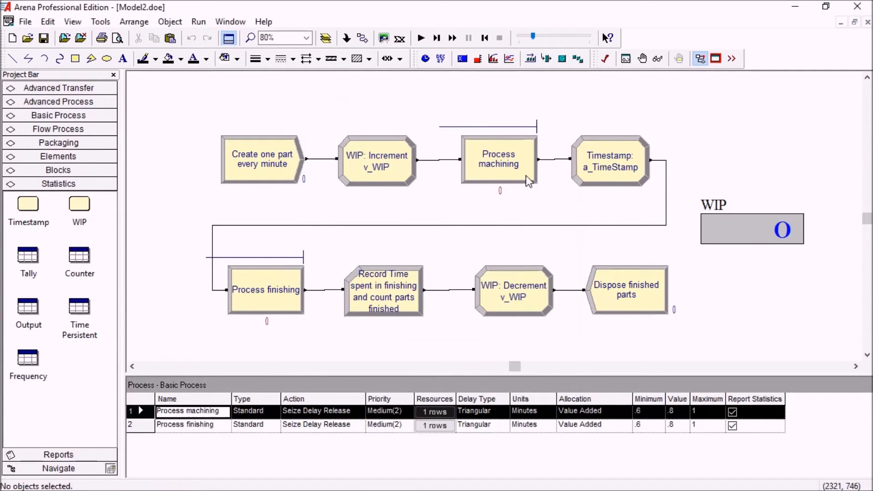
pyautogui.moveTo(520, 177)
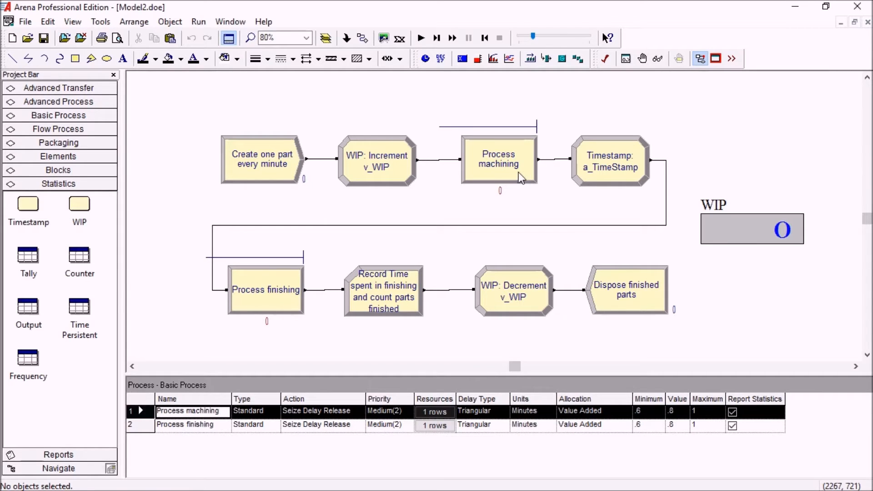
pyautogui.moveTo(509, 170)
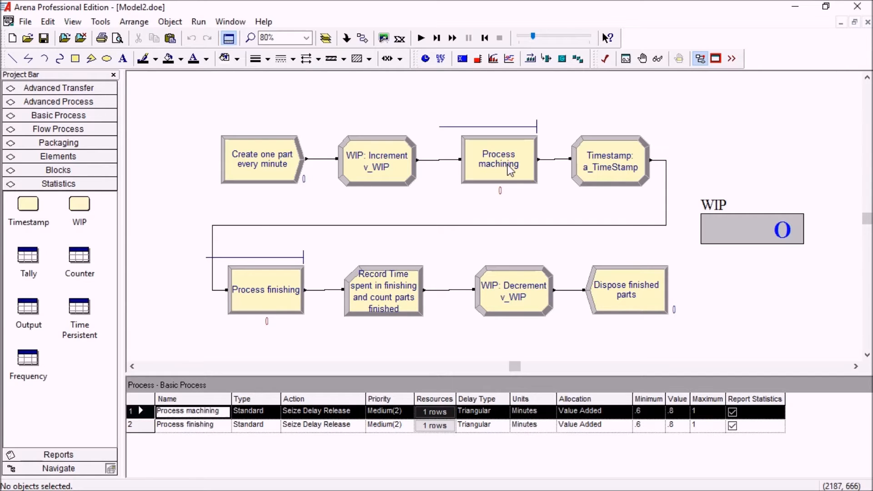
pyautogui.moveTo(359, 173)
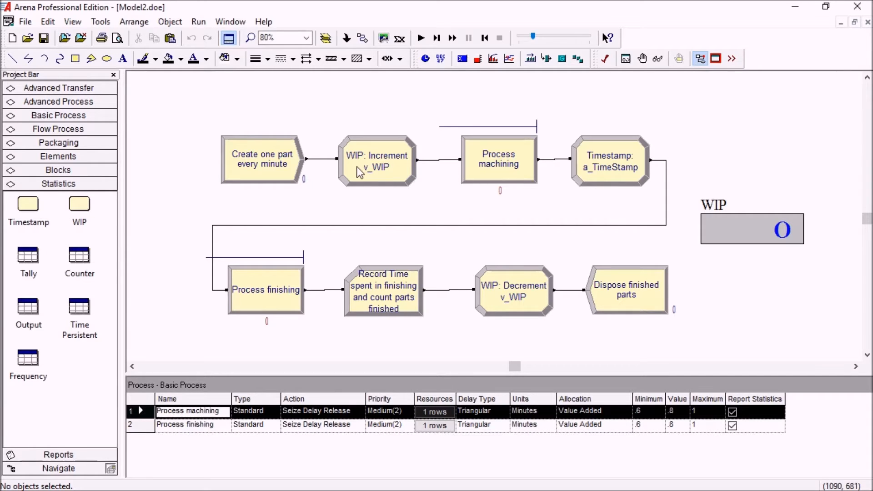
pyautogui.moveTo(365, 162)
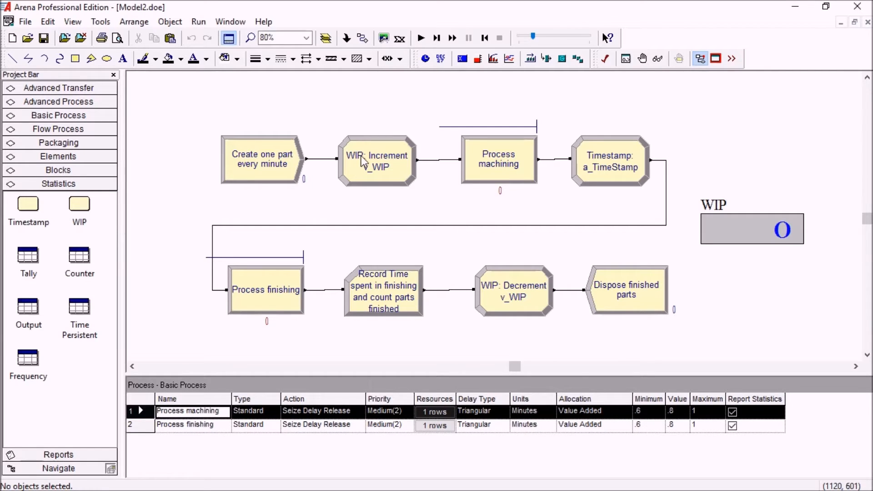
pyautogui.moveTo(356, 162)
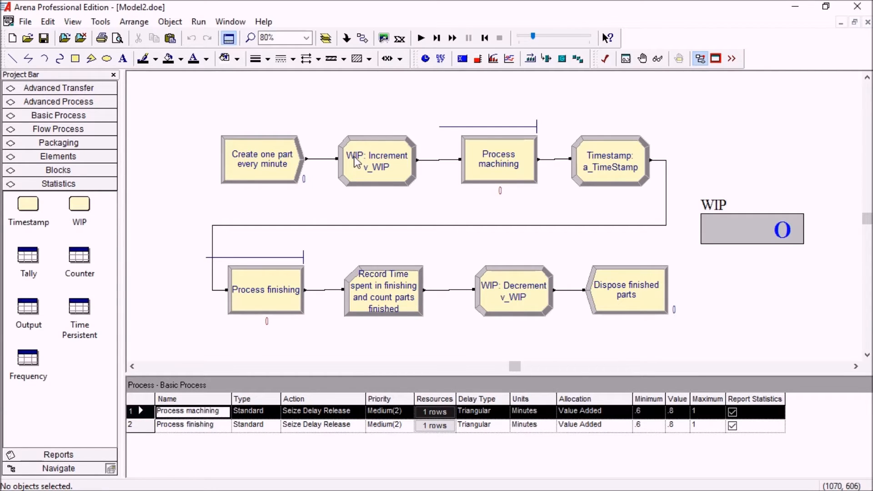
pyautogui.moveTo(361, 169)
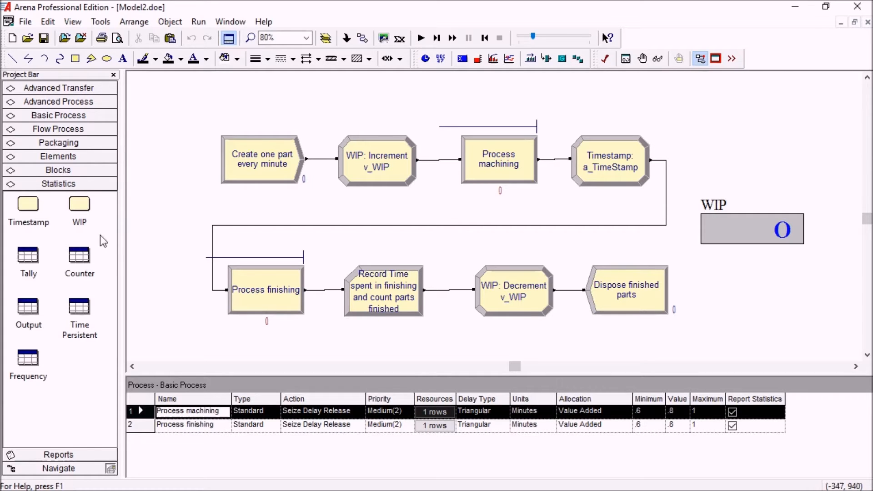
# Review the increment and decrement WIP modules (v_WIP by 1) and close them unchanged
pyautogui.click(79, 204)
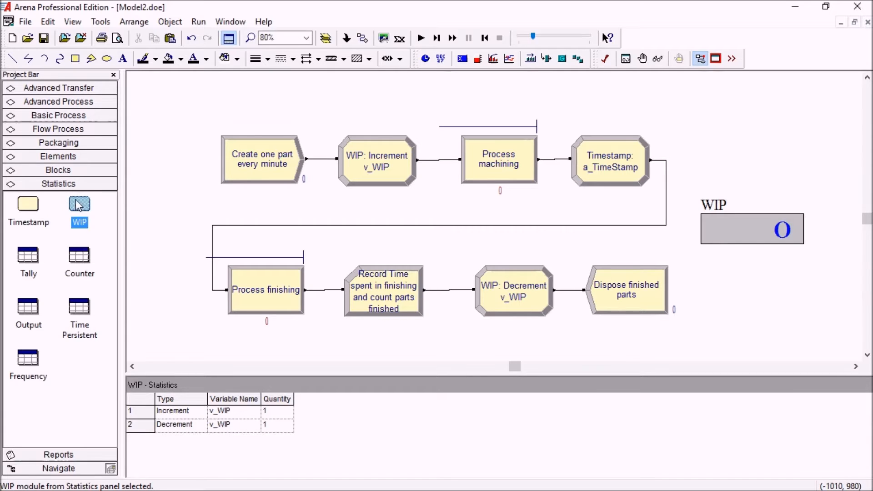
pyautogui.moveTo(388, 164)
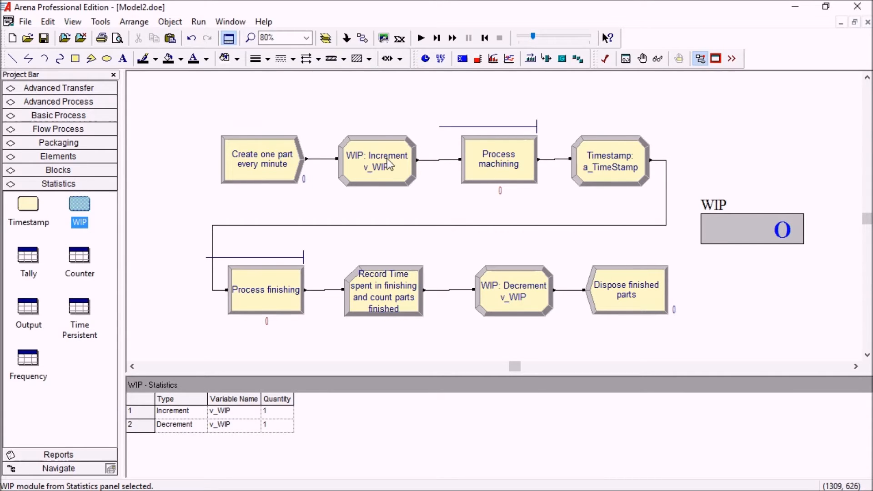
pyautogui.doubleClick(376, 160)
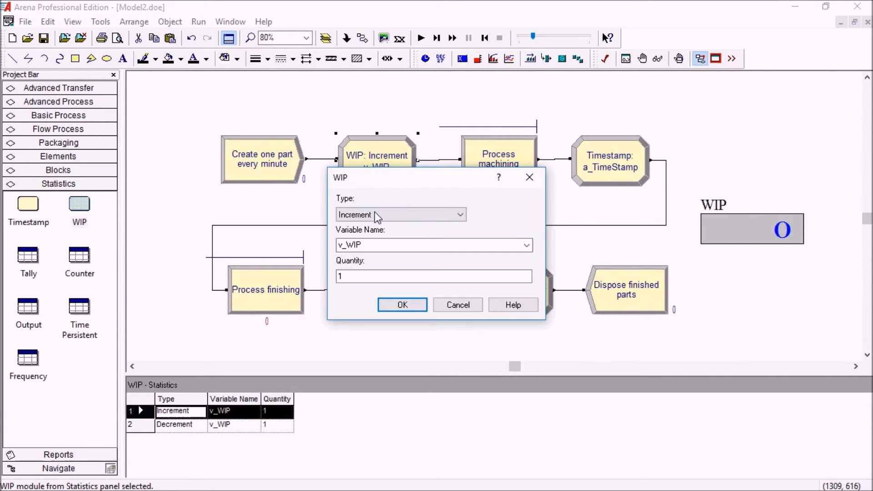
pyautogui.moveTo(381, 205)
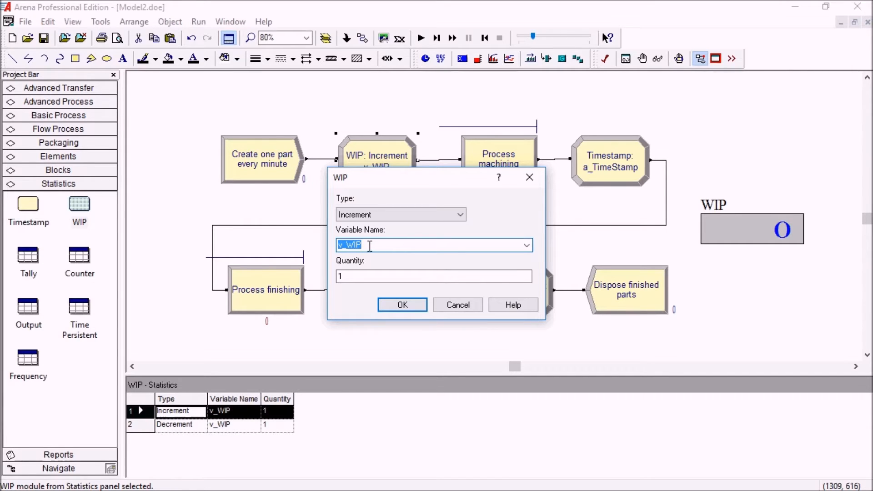
pyautogui.moveTo(402, 306)
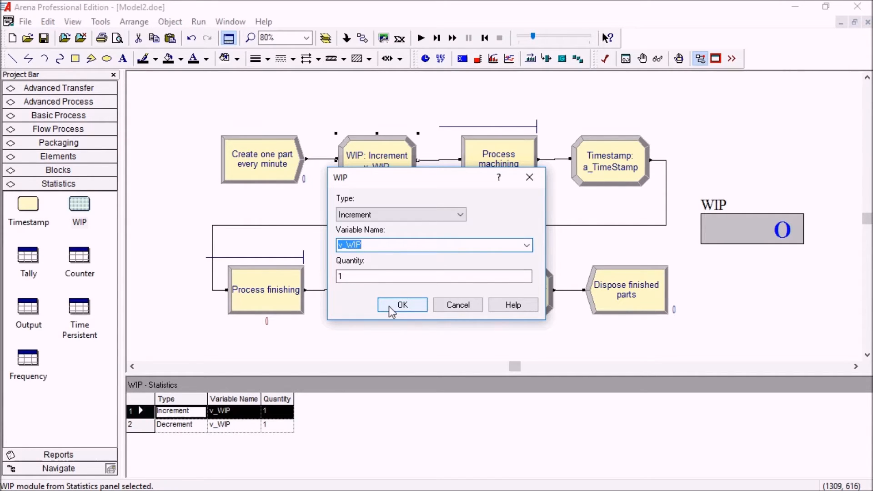
pyautogui.click(402, 305)
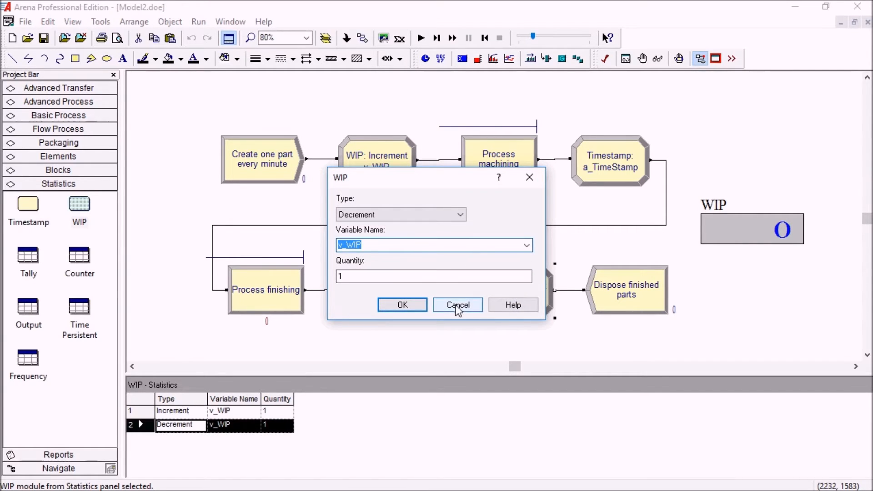
pyautogui.click(457, 304)
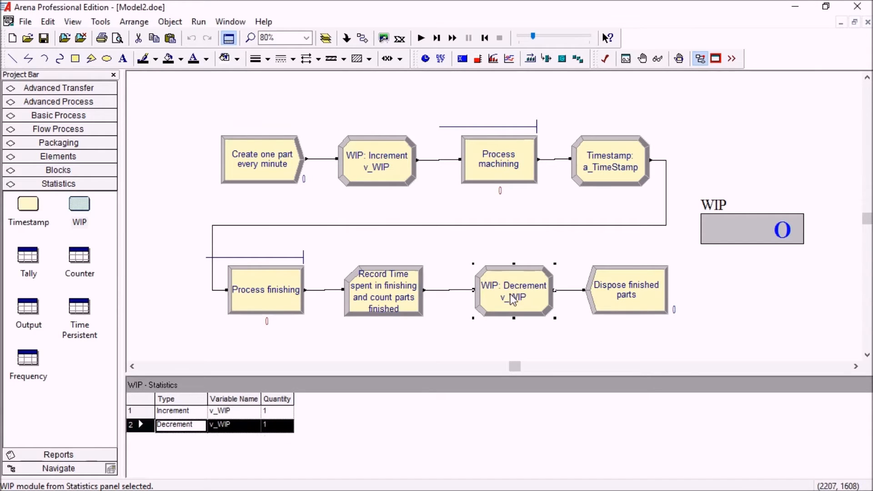
pyautogui.moveTo(83, 299)
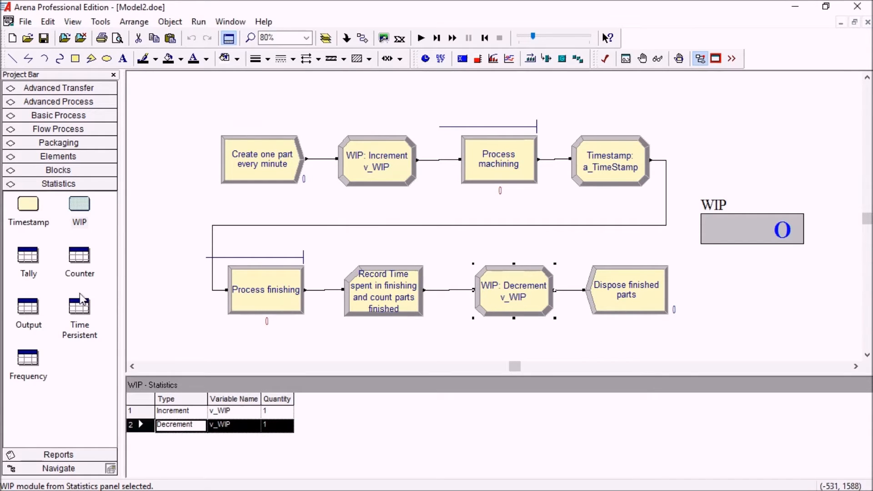
# Browse the Time Persistent, Tally and empty Frequency statistic tables
pyautogui.click(79, 309)
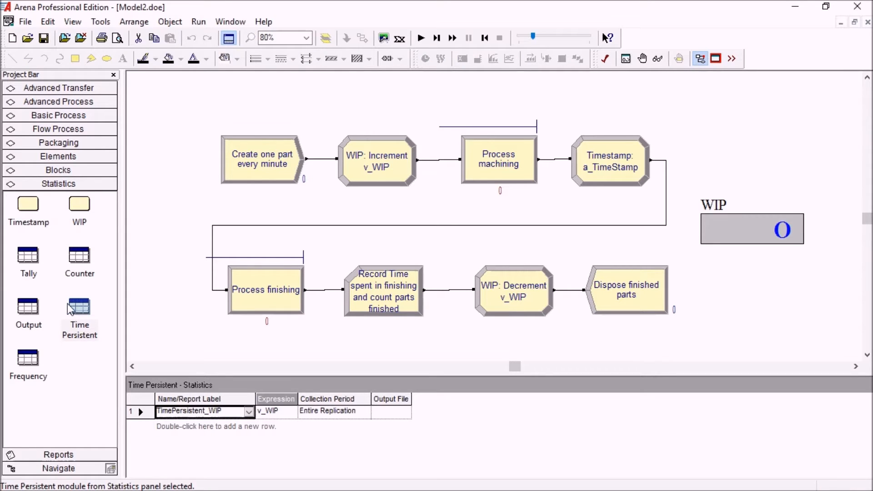
pyautogui.click(28, 259)
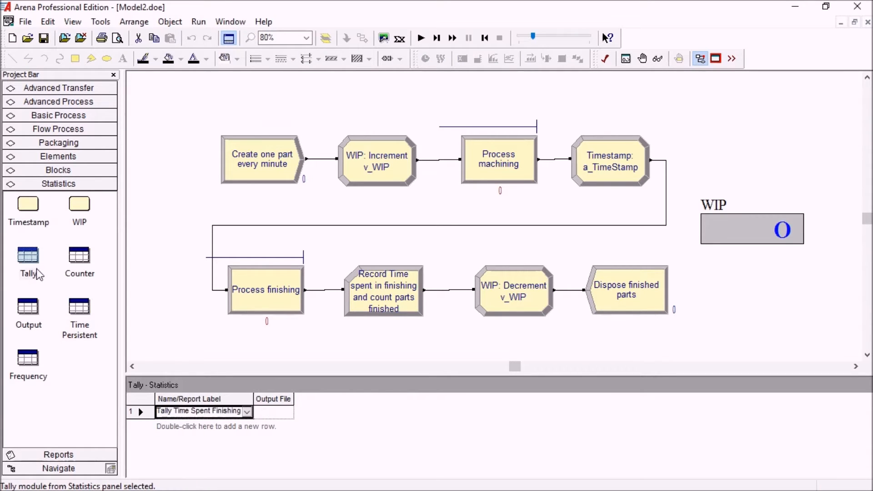
pyautogui.click(79, 306)
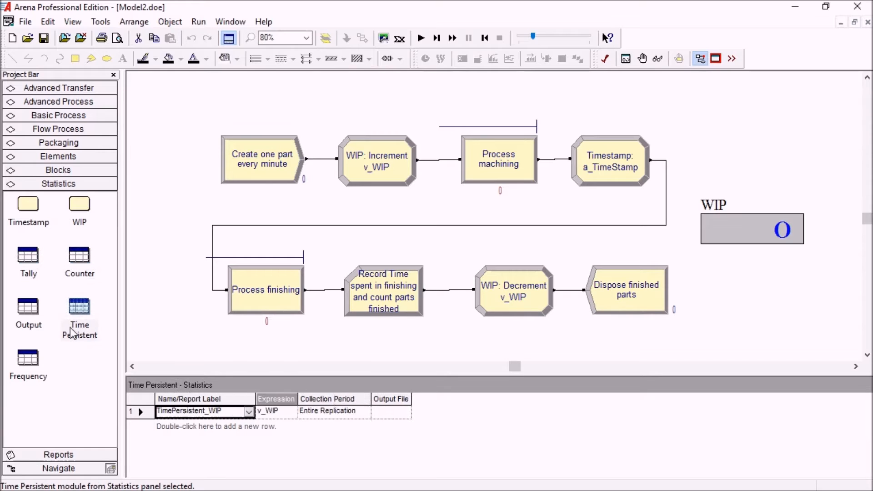
pyautogui.click(27, 361)
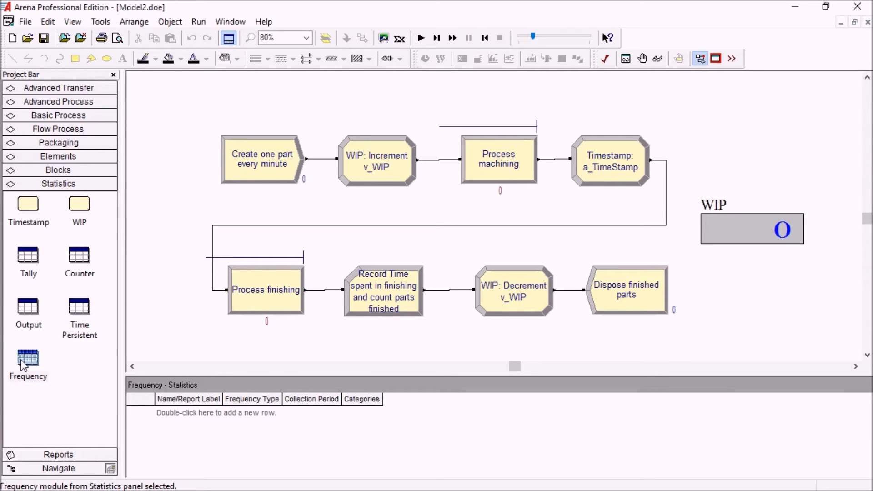
pyautogui.moveTo(60, 106)
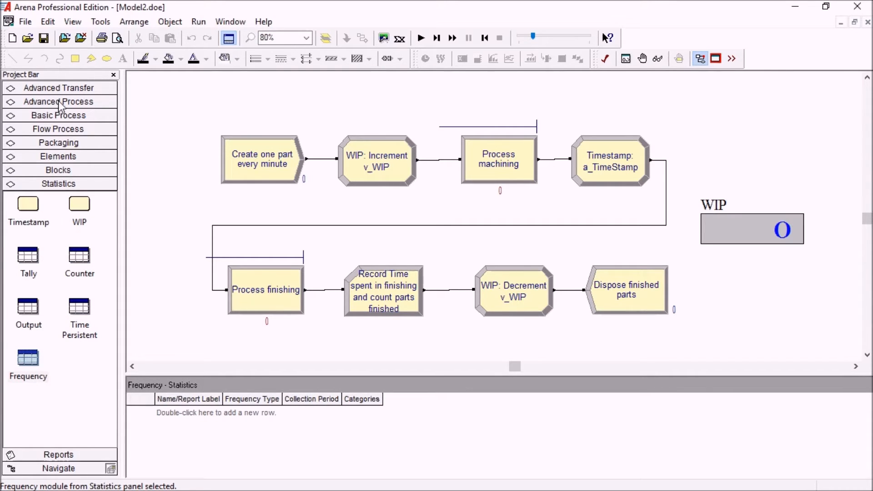
# Browse the Statistic, Frequency and Counter_PartsFinished tables, ending on time-persistent v_WIP
pyautogui.click(58, 100)
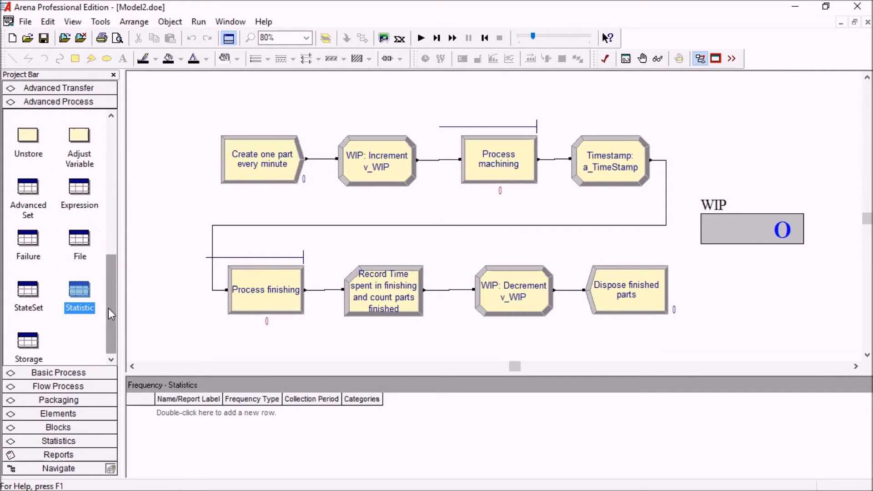
pyautogui.click(79, 287)
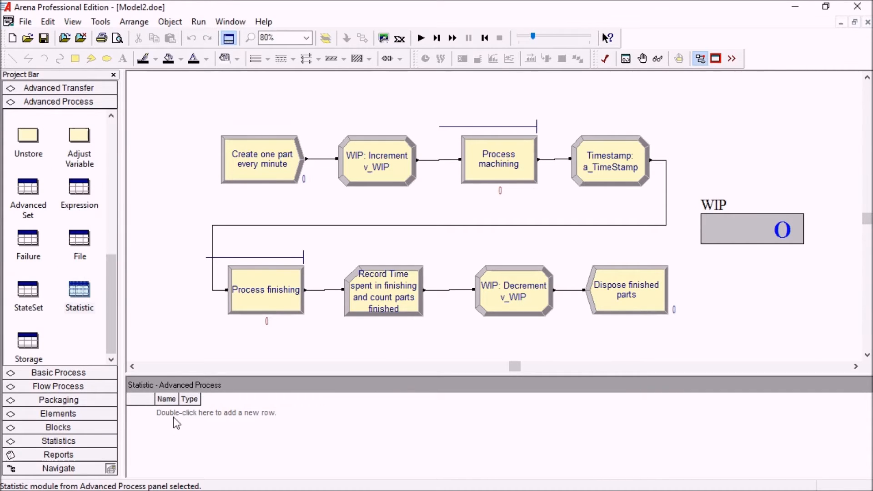
pyautogui.click(59, 183)
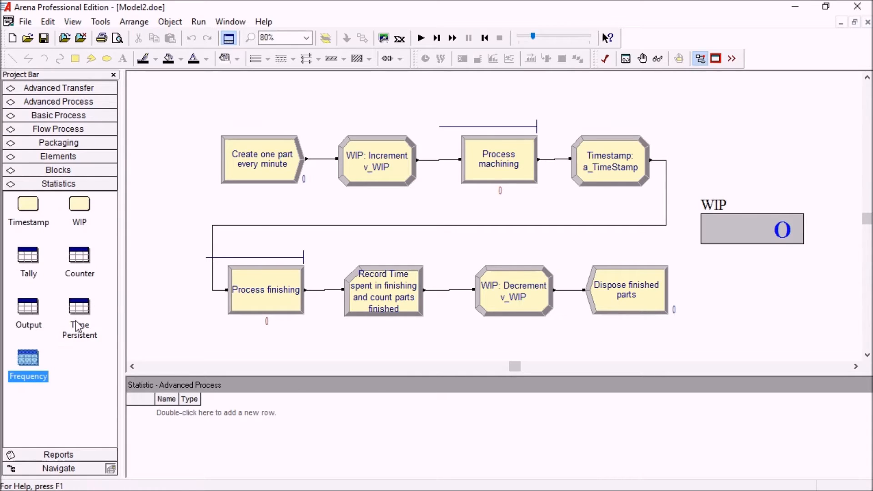
pyautogui.click(80, 259)
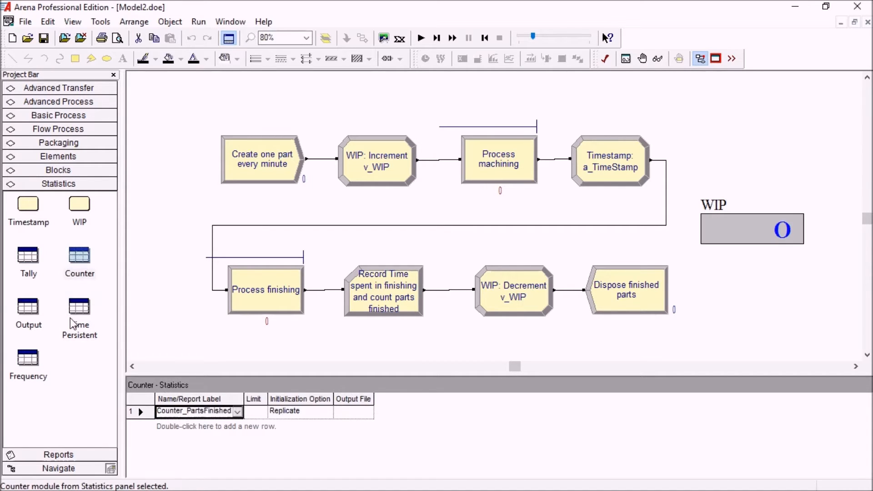
pyautogui.click(79, 306)
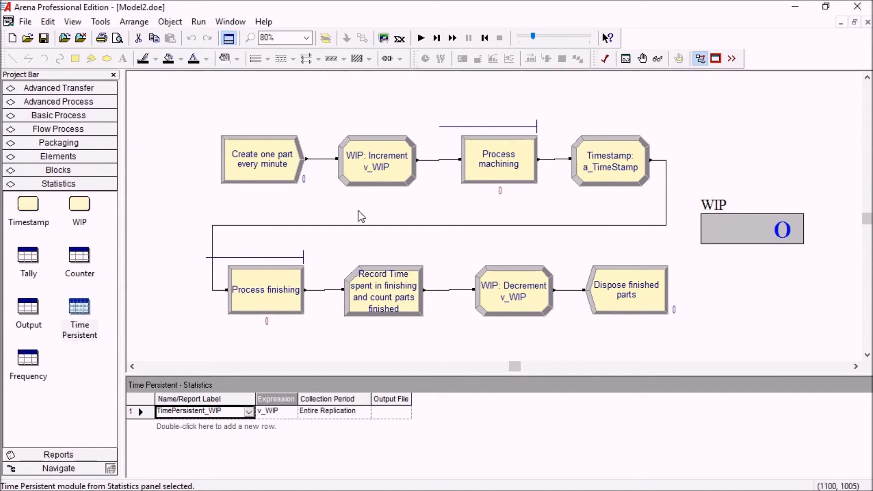
# Show the Process table listing machining and finishing with triangular 0.6/0.8/1-minute delays
pyautogui.click(362, 204)
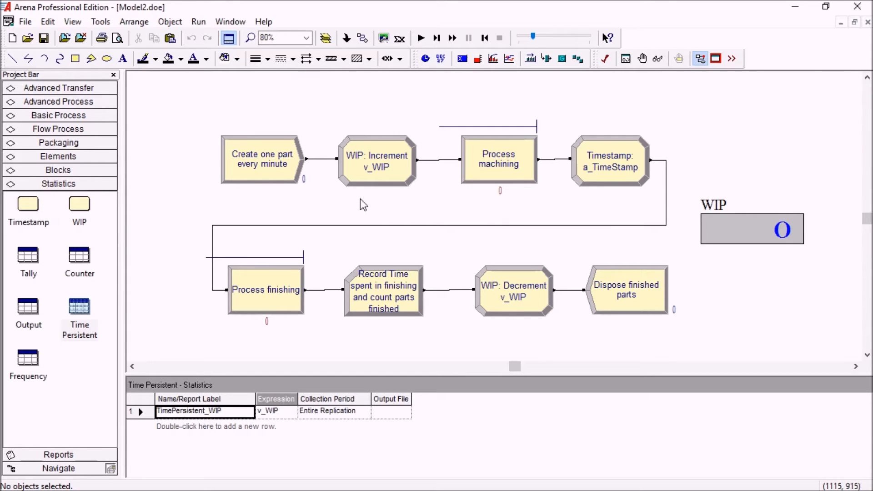
pyautogui.moveTo(363, 205)
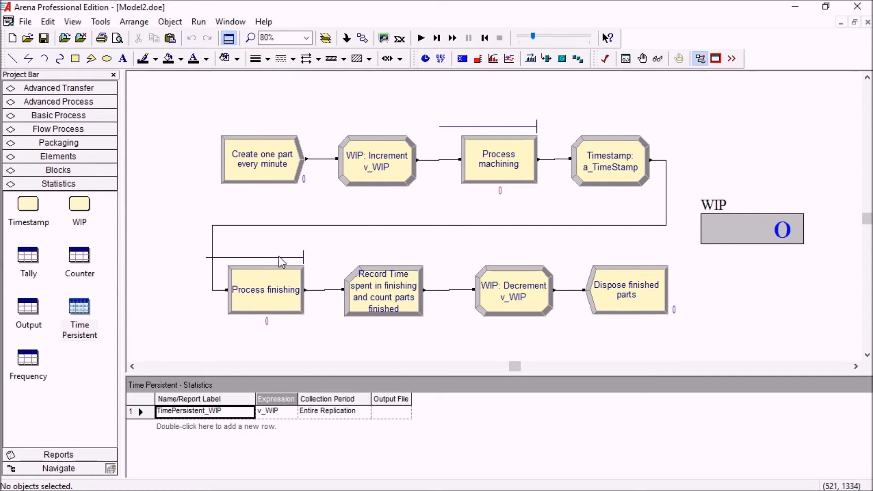
pyautogui.click(265, 289)
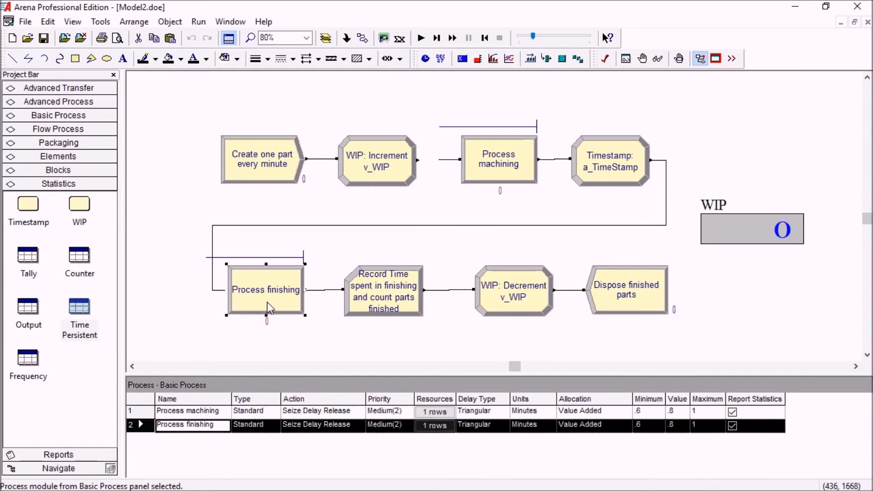
pyautogui.click(277, 255)
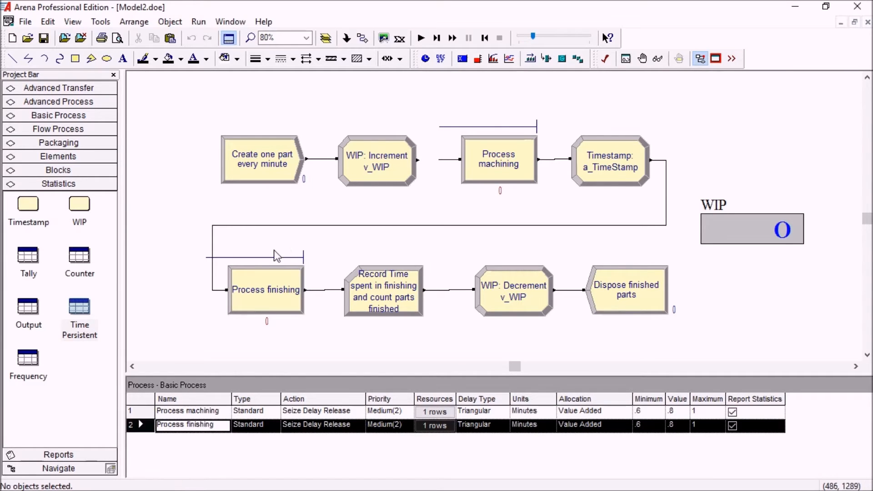
pyautogui.moveTo(266, 302)
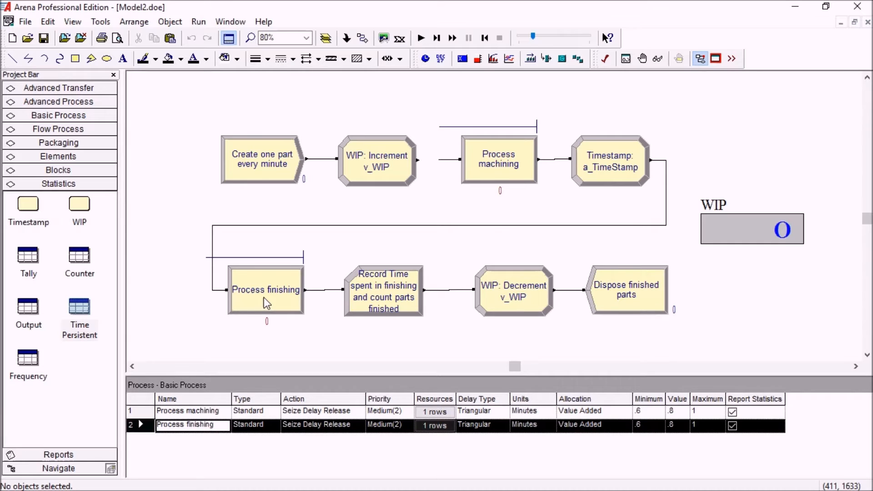
pyautogui.moveTo(579, 173)
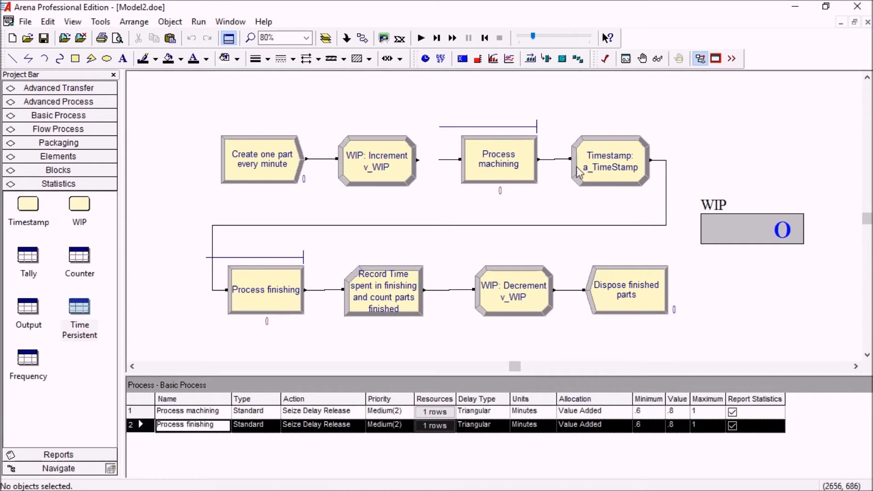
pyautogui.moveTo(608, 170)
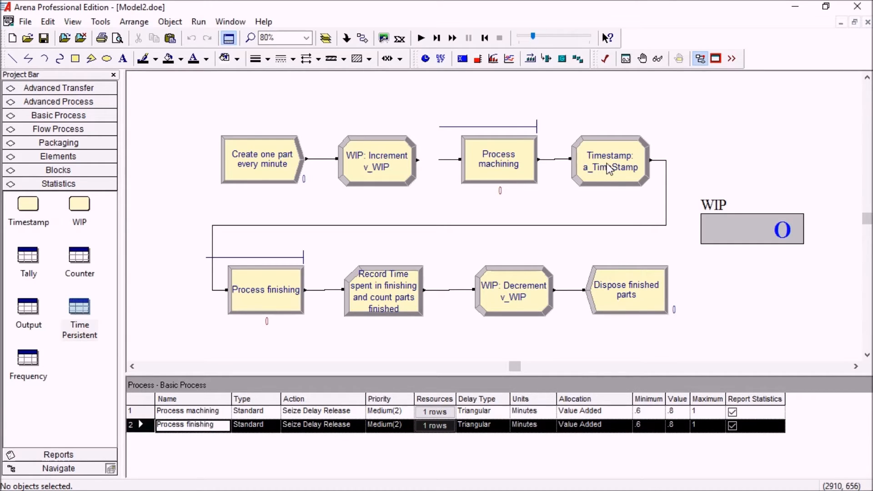
pyautogui.moveTo(288, 298)
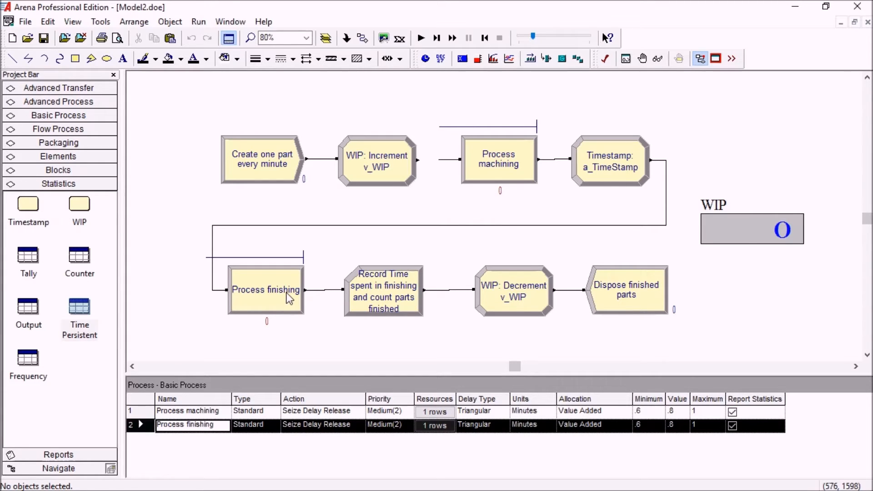
pyautogui.moveTo(648, 165)
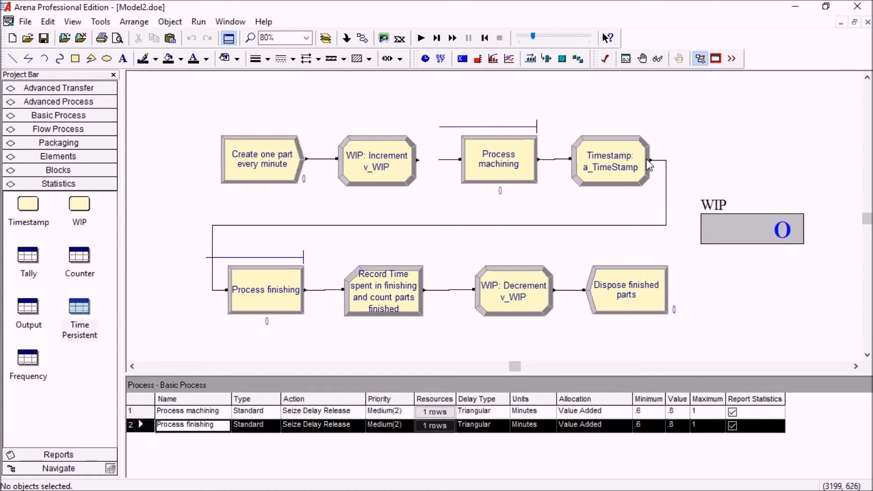
pyautogui.moveTo(22, 216)
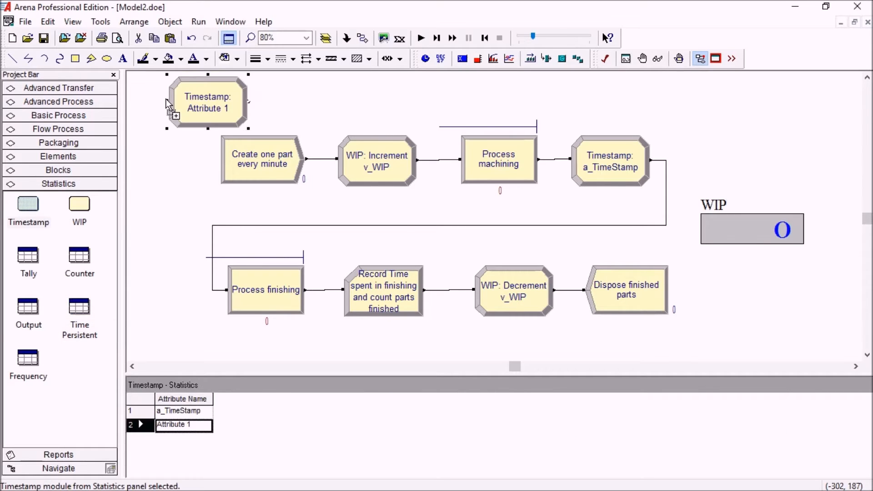
# Delete the stray Timestamp module and confirm the remaining one stamps attribute a_TimeStamp
pyautogui.press('Delete')
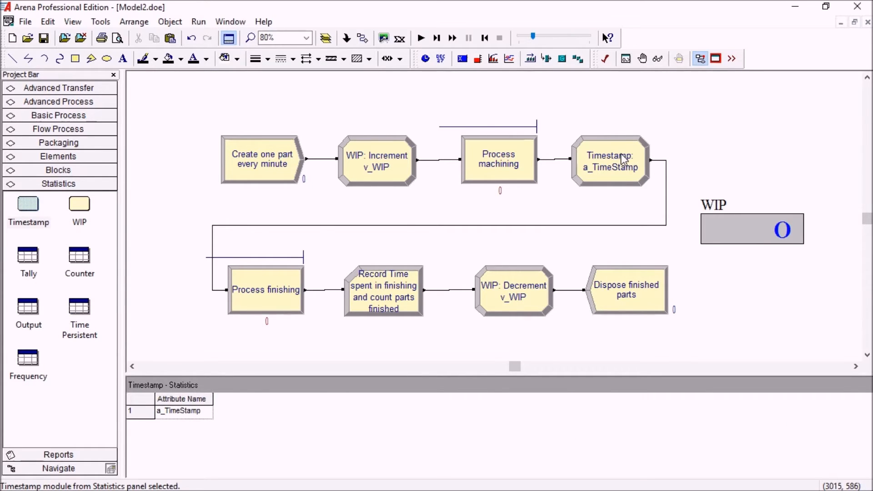
pyautogui.doubleClick(609, 160)
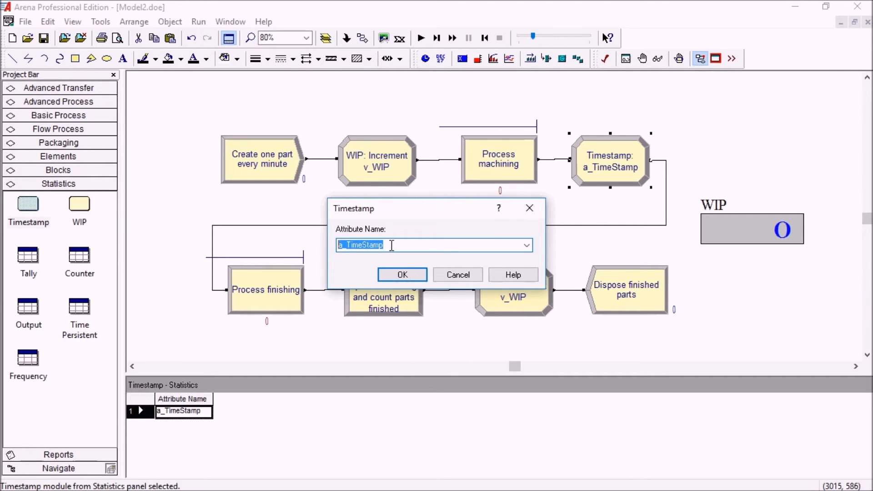
pyautogui.click(384, 244)
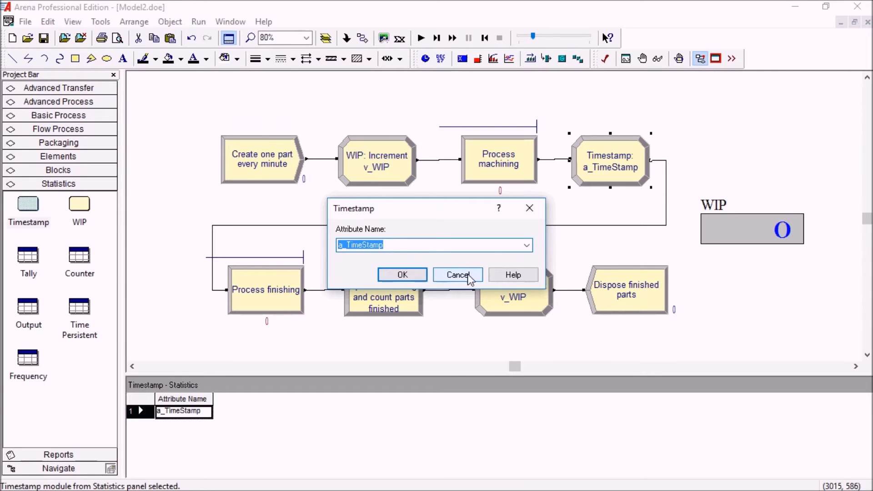
pyautogui.click(458, 275)
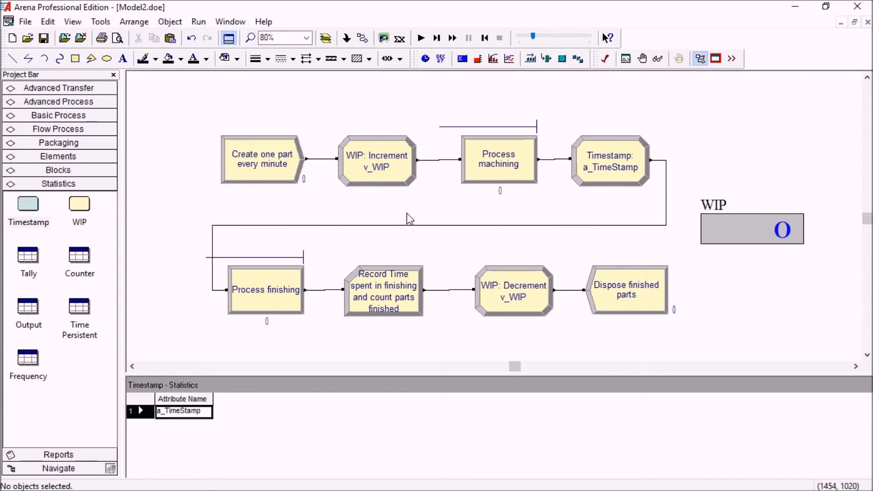
pyautogui.moveTo(619, 173)
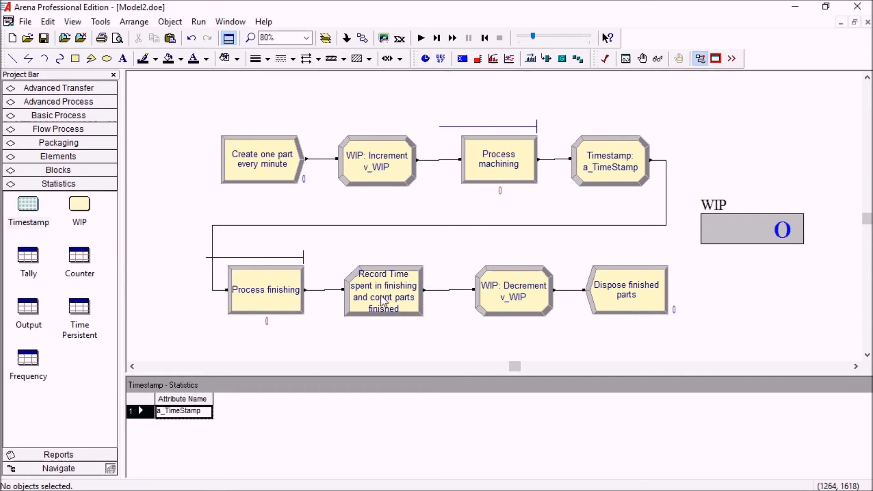
pyautogui.moveTo(384, 301)
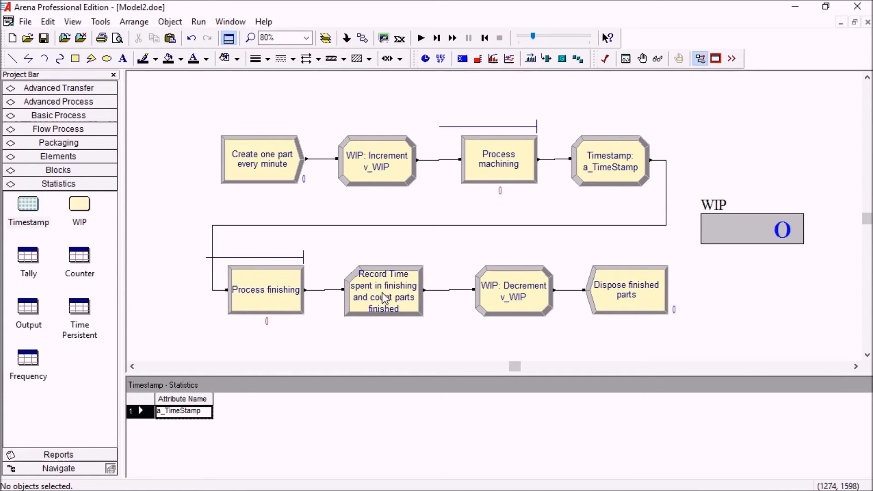
pyautogui.moveTo(374, 301)
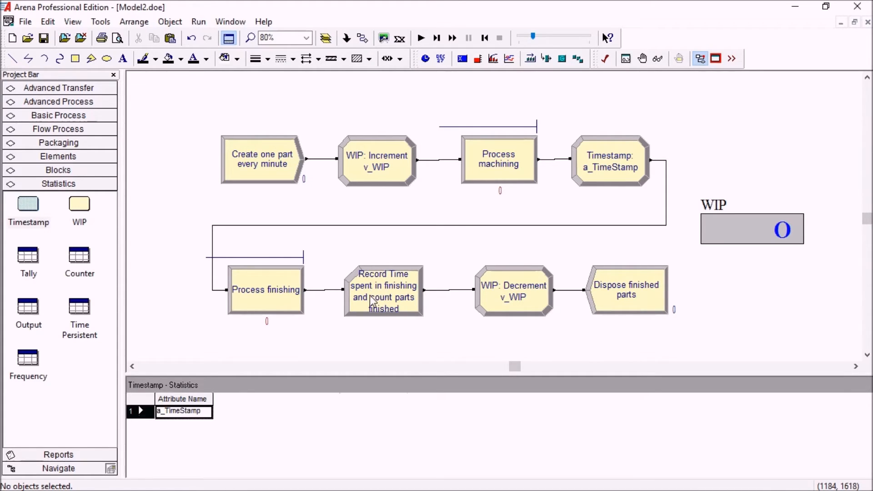
# Bring up the finishing Record module's definitions and select the finished-parts Count entry
pyautogui.click(383, 291)
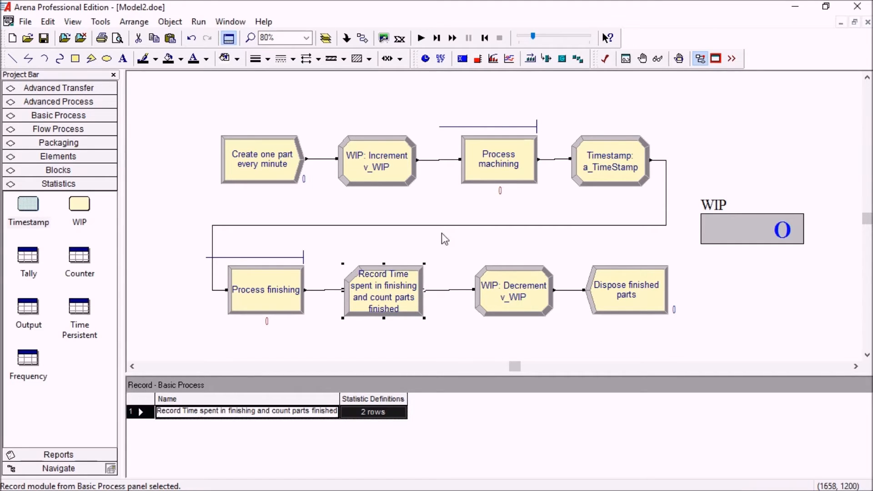
pyautogui.moveTo(491, 253)
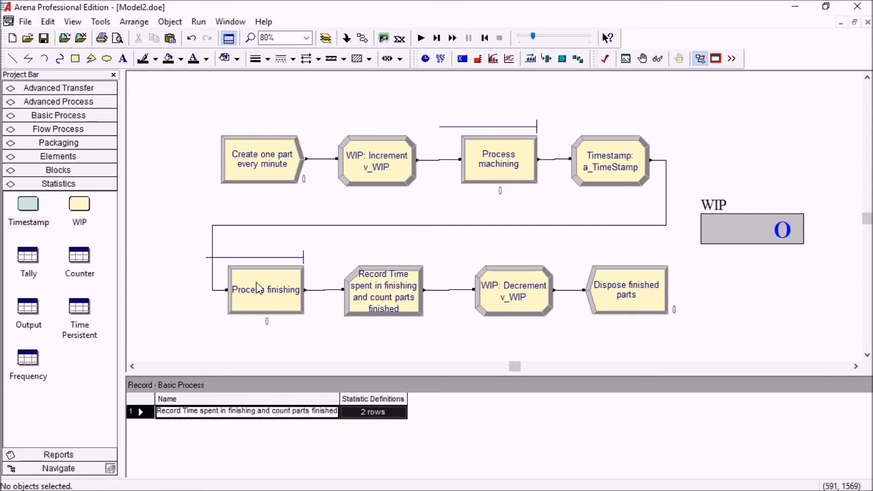
pyautogui.moveTo(372, 281)
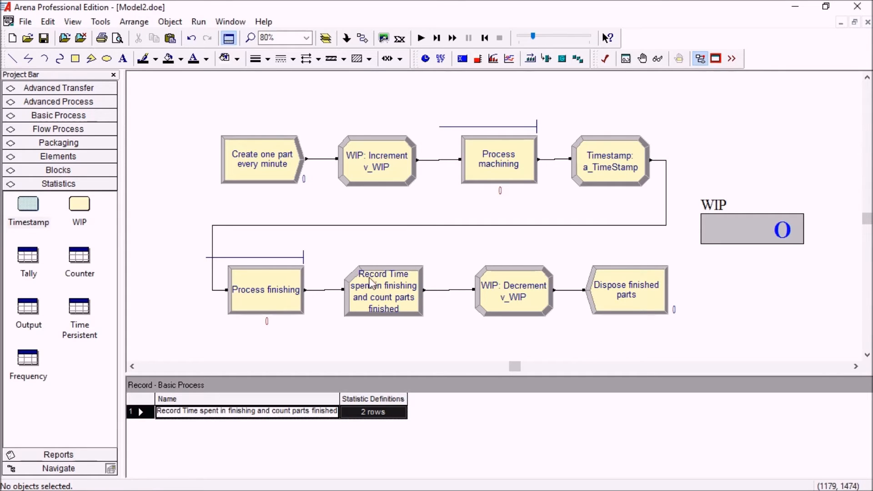
pyautogui.moveTo(374, 301)
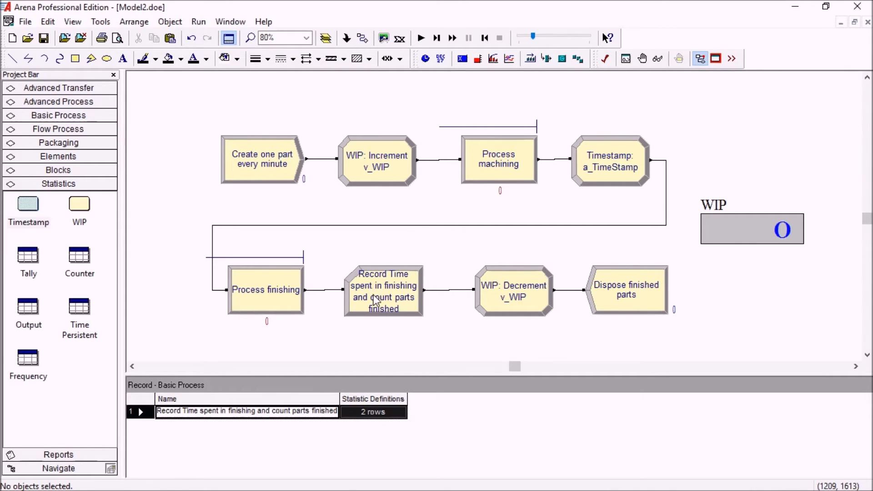
pyautogui.doubleClick(383, 289)
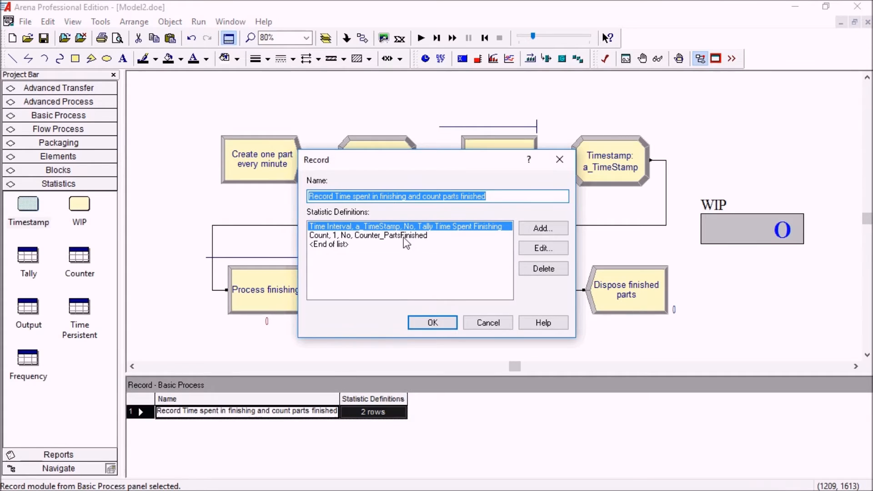
pyautogui.moveTo(378, 255)
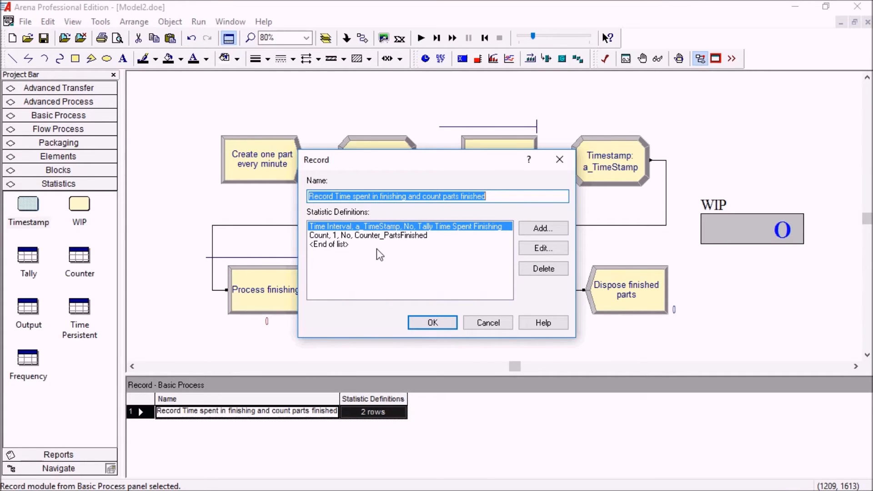
pyautogui.click(368, 234)
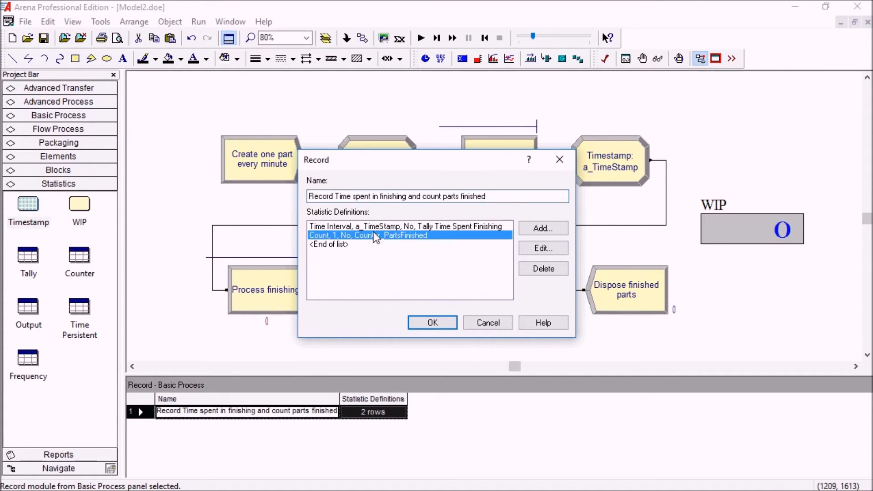
pyautogui.moveTo(376, 233)
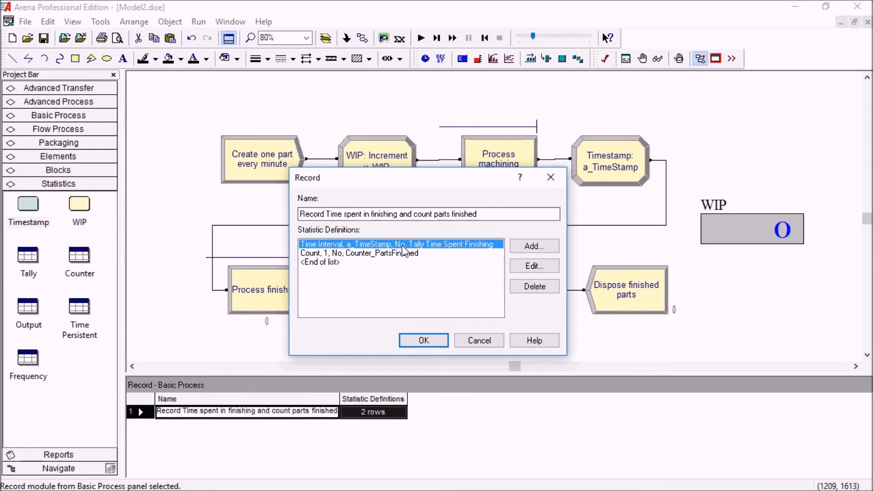
# Confirm the Time Interval tally on a_TimeStamp and the Counter_PartsFinished count, accepting the Record module
pyautogui.click(533, 265)
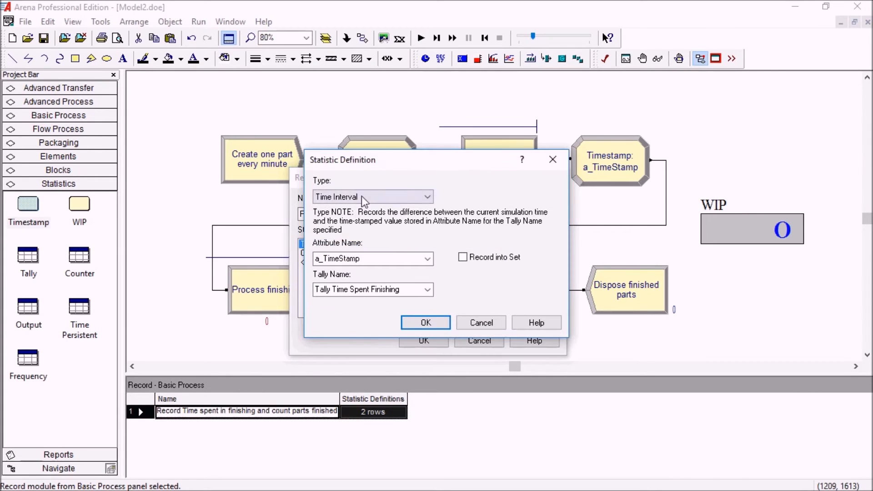
pyautogui.moveTo(351, 231)
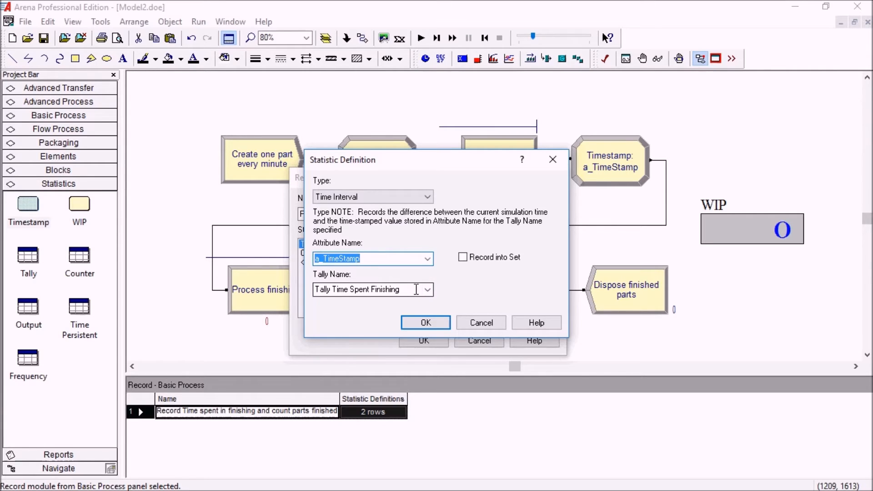
pyautogui.tripleClick(370, 289)
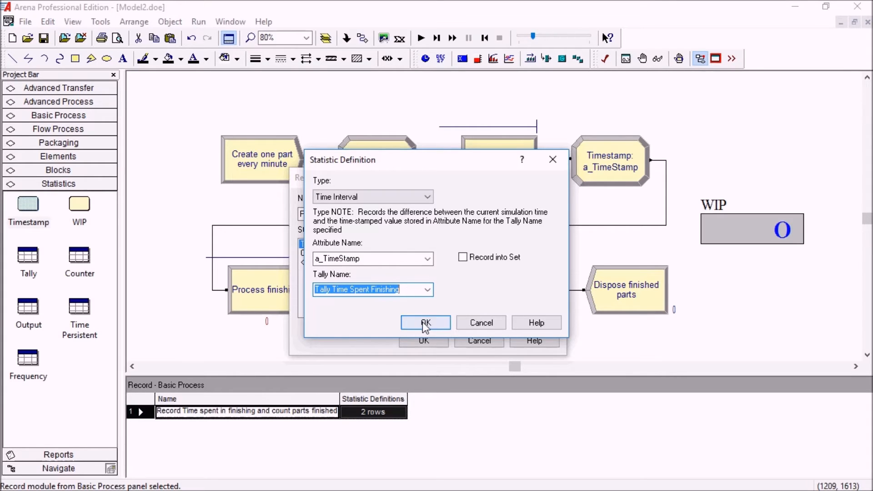
pyautogui.click(425, 323)
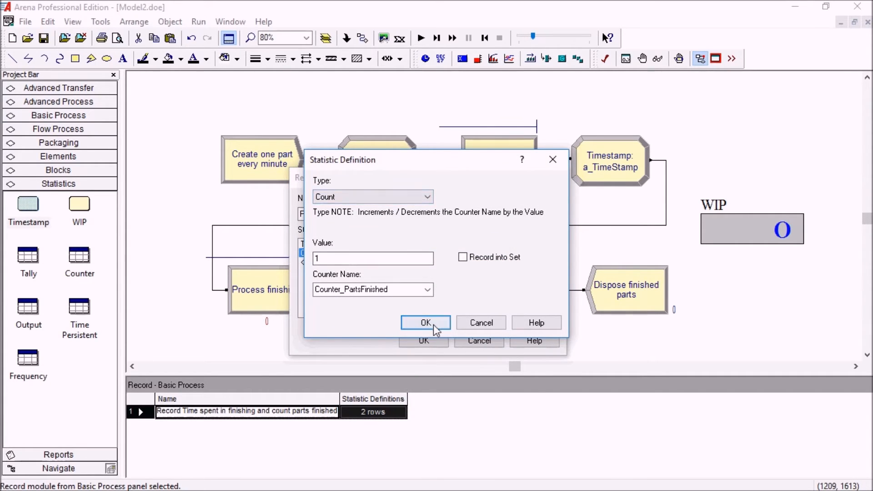
pyautogui.click(426, 323)
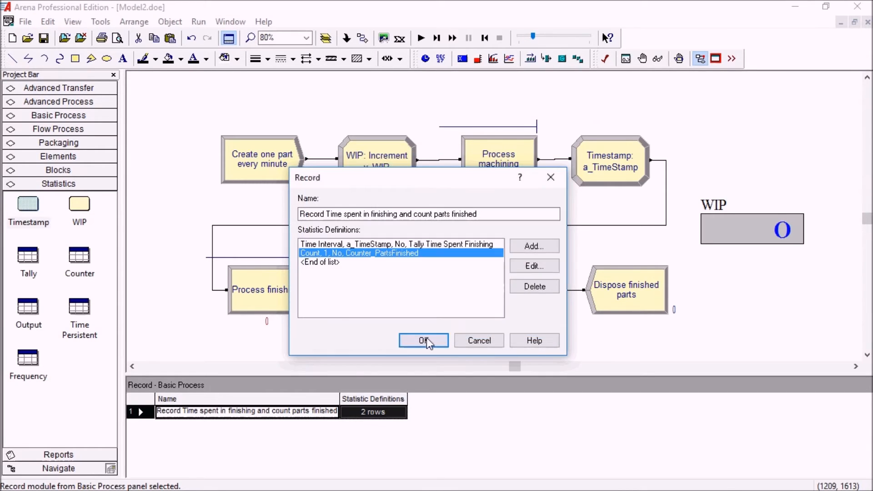
pyautogui.click(423, 340)
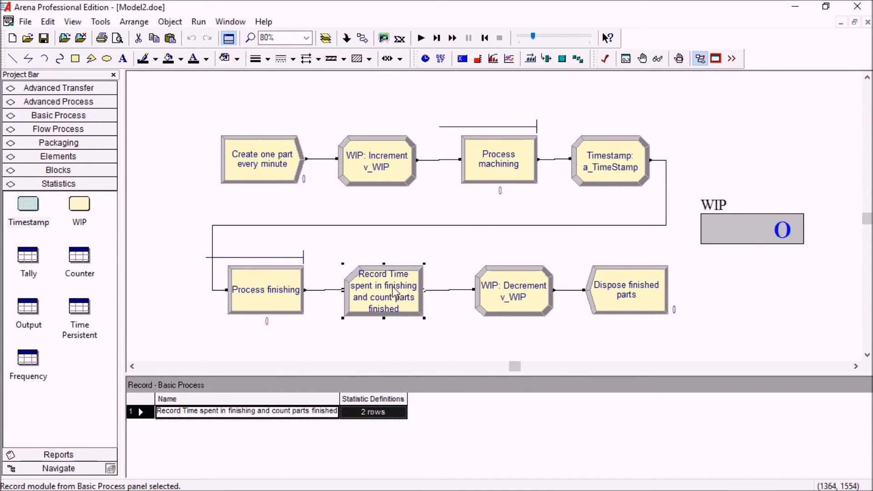
# Reopen the Record module to verify its time-interval statistic definition
pyautogui.doubleClick(383, 291)
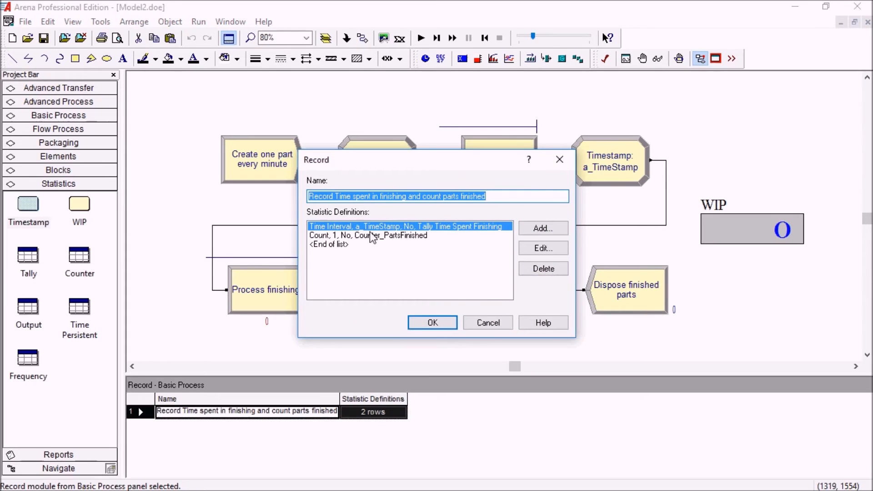
pyautogui.click(432, 322)
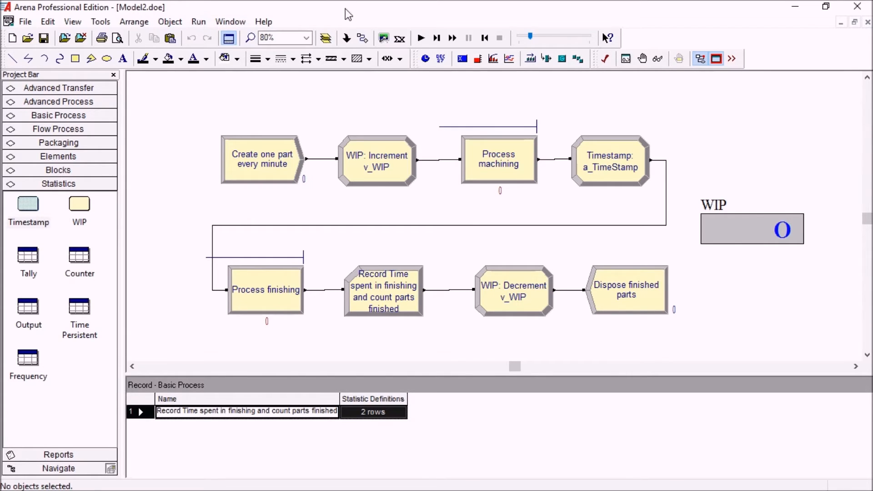
# Enter Run Mode showing zeroed Tally, TimePersistent_WIP and Counter_PartsFinished runtime statistics
pyautogui.click(421, 38)
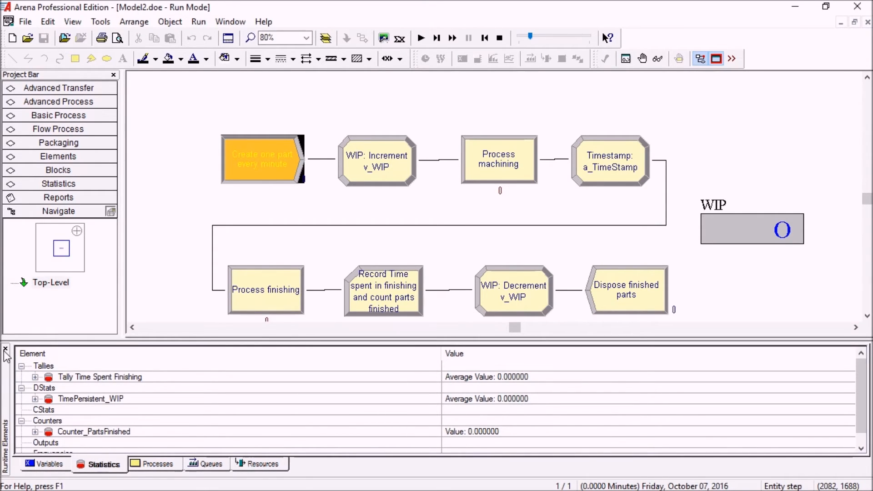
pyautogui.moveTo(10, 426)
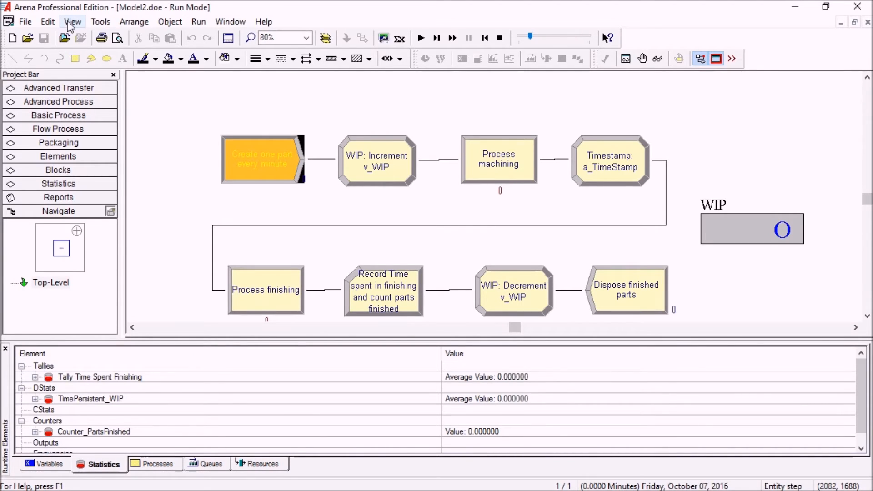
pyautogui.click(73, 21)
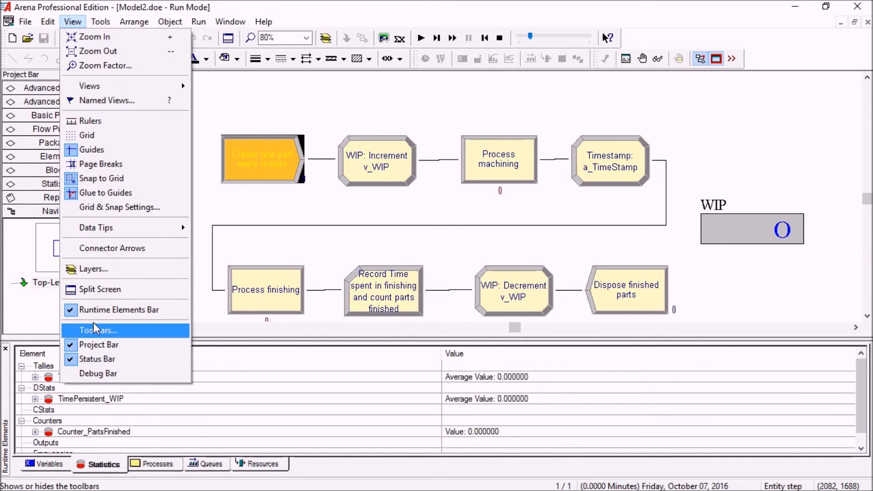
pyautogui.click(100, 21)
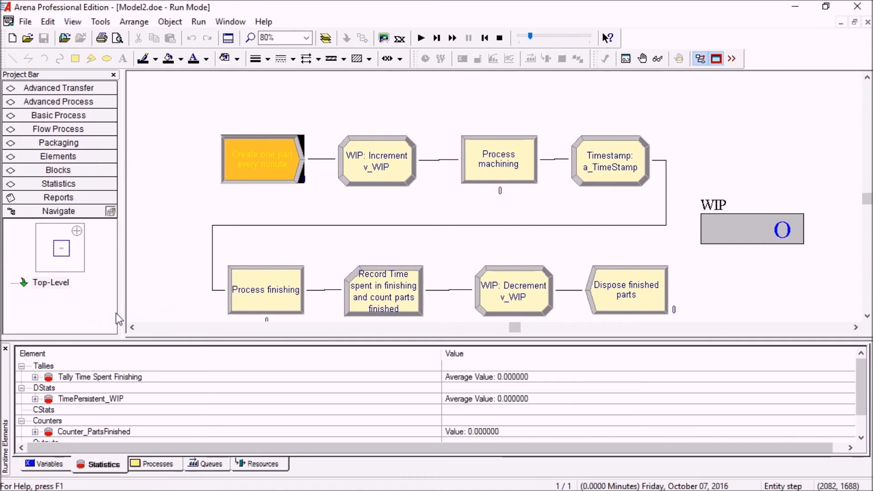
pyautogui.moveTo(175, 376)
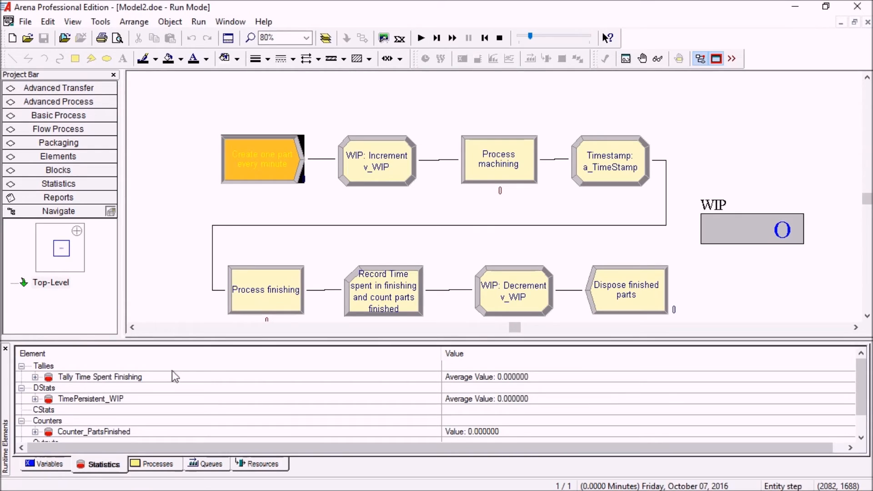
pyautogui.scroll(3)
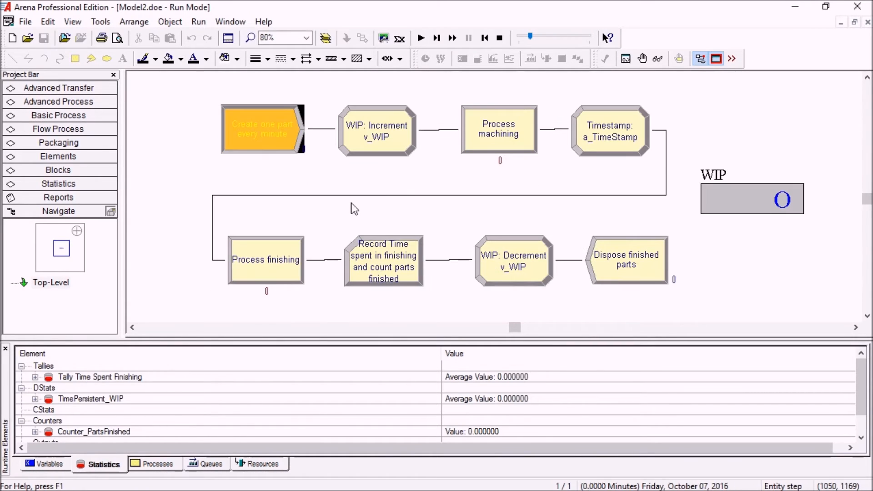
pyautogui.moveTo(273, 155)
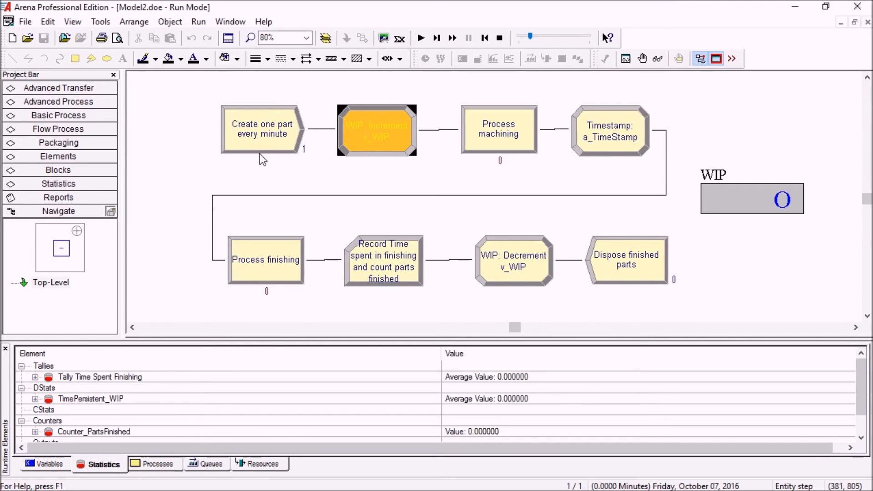
# Step and briefly run the simulation, watching v_WIP build up
pyautogui.click(51, 463)
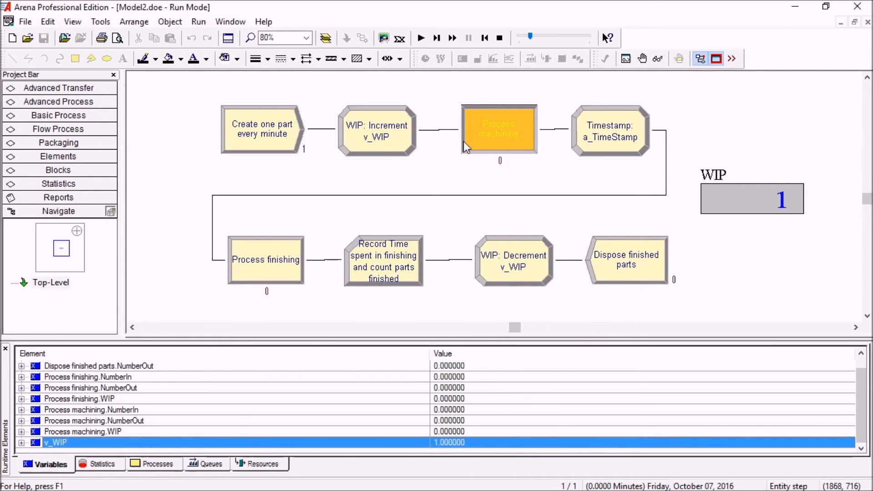
pyautogui.click(436, 37)
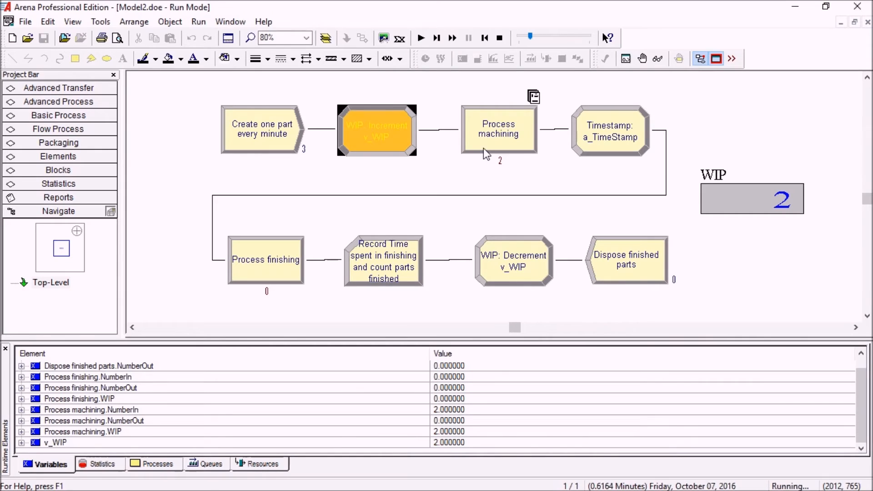
pyautogui.click(435, 37)
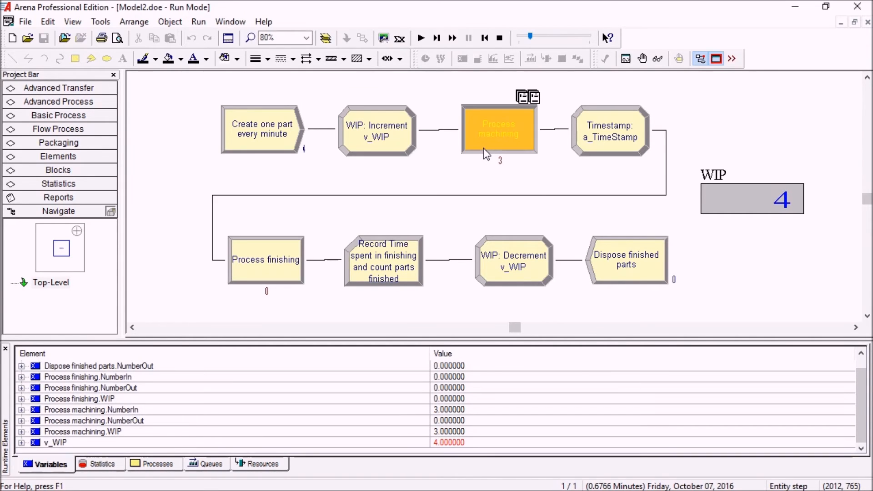
pyautogui.click(436, 37)
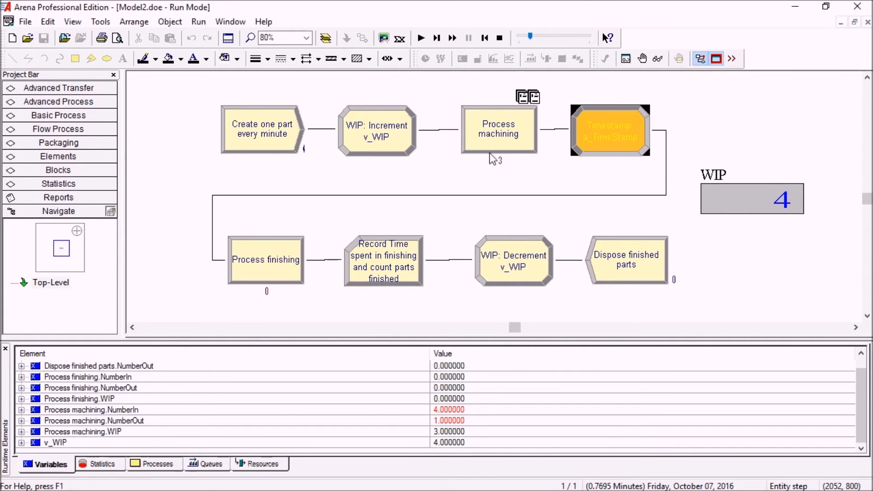
pyautogui.moveTo(491, 152)
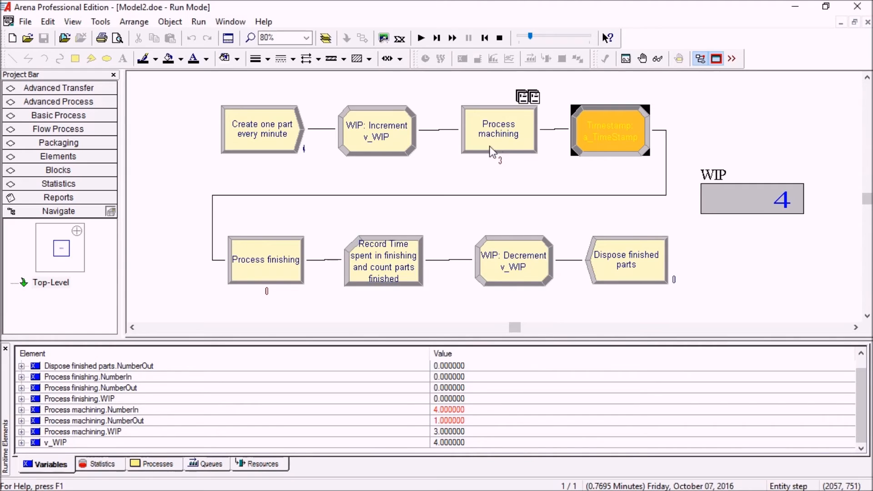
# Step further until WIP reaches 5 and the first part reaches the Record module
pyautogui.click(498, 133)
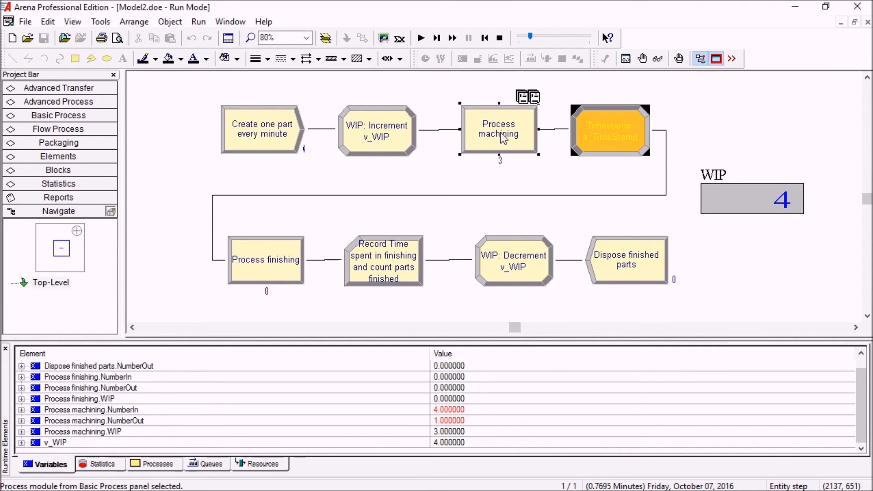
pyautogui.moveTo(620, 141)
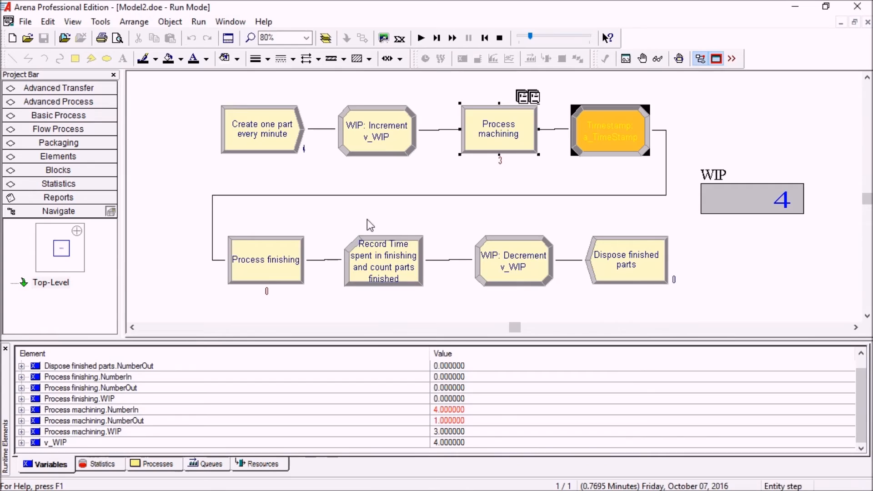
pyautogui.click(437, 37)
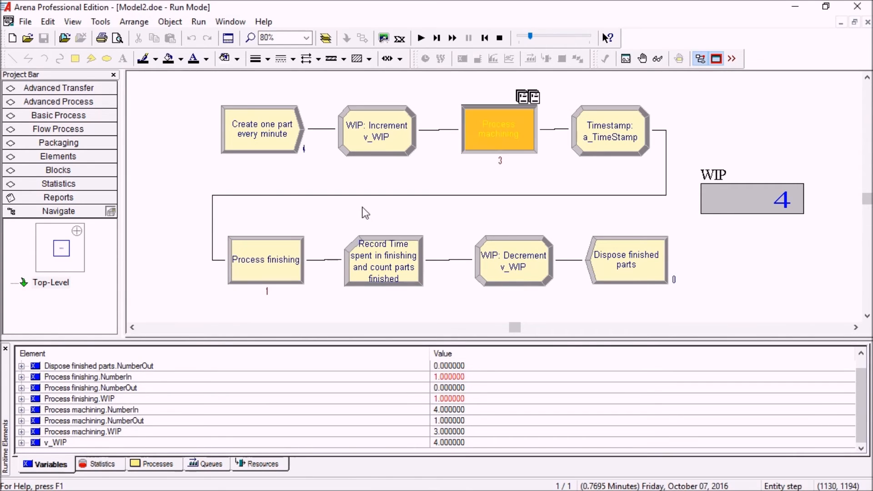
pyautogui.moveTo(304, 268)
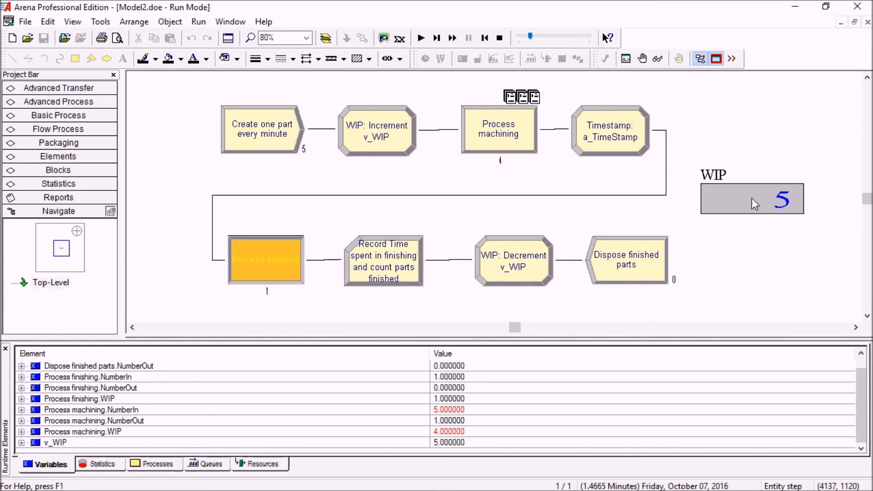
pyautogui.click(437, 37)
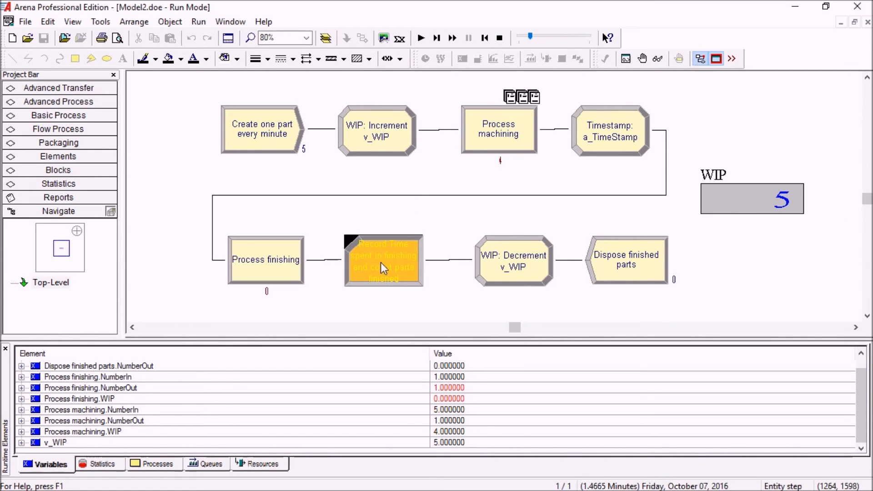
pyautogui.moveTo(369, 266)
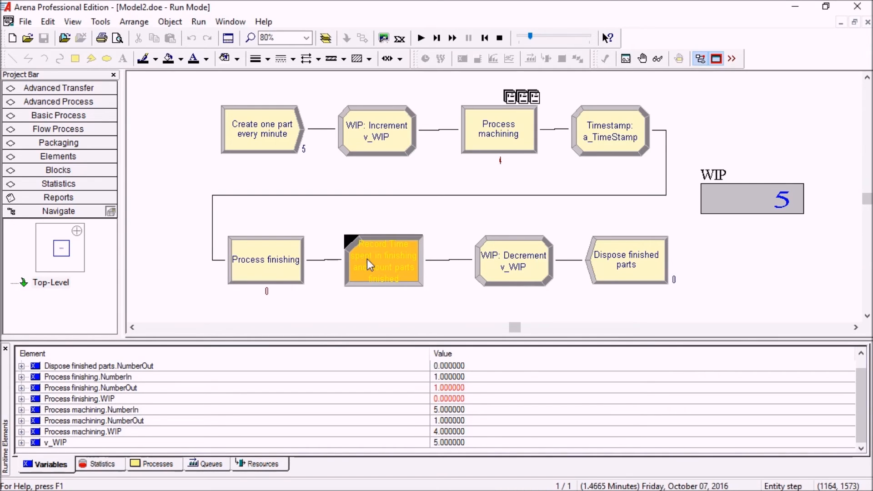
pyautogui.moveTo(382, 269)
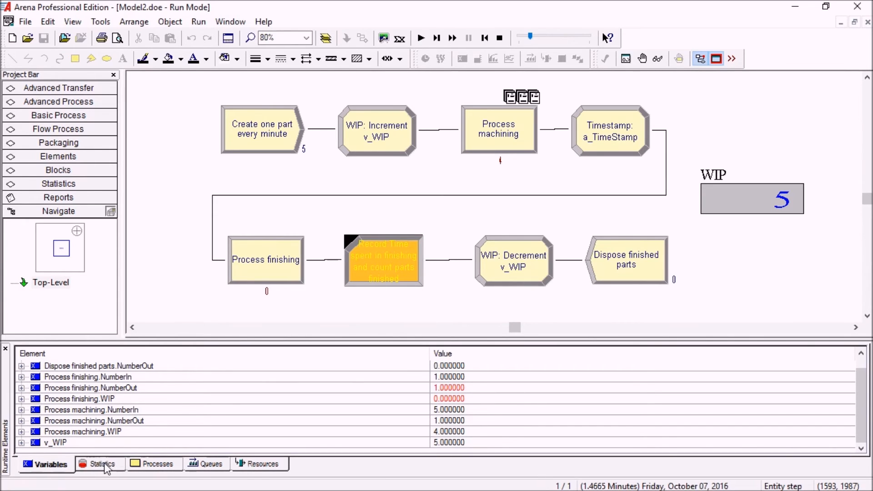
# Show the debug panel's active-entity details and expand Entity 2's attributes, revealing a_TimeStamp 0.7695
pyautogui.click(72, 21)
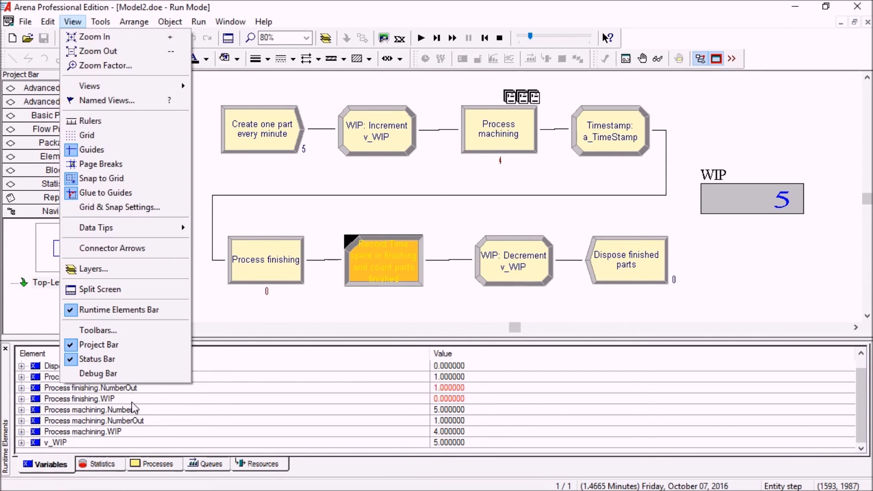
pyautogui.click(99, 373)
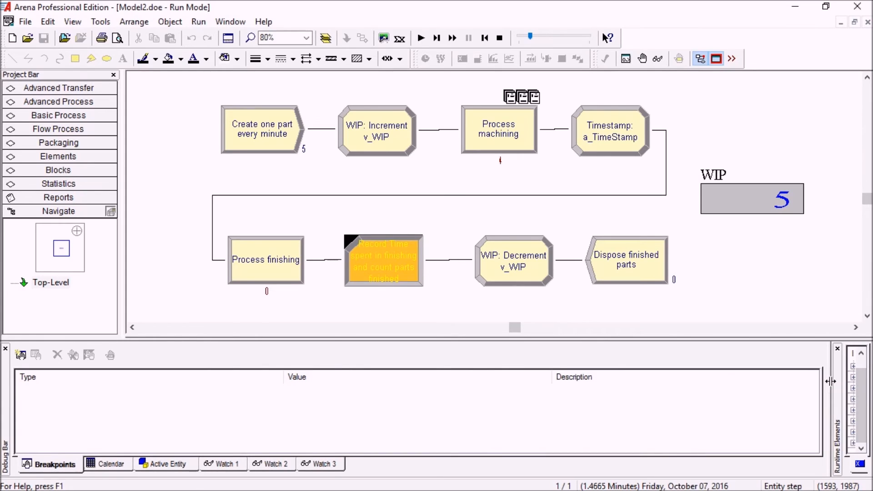
pyautogui.click(166, 462)
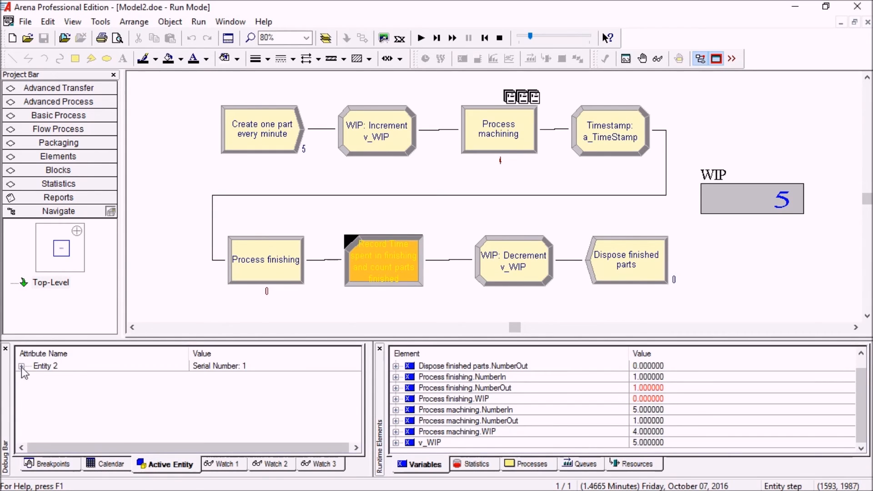
pyautogui.click(22, 366)
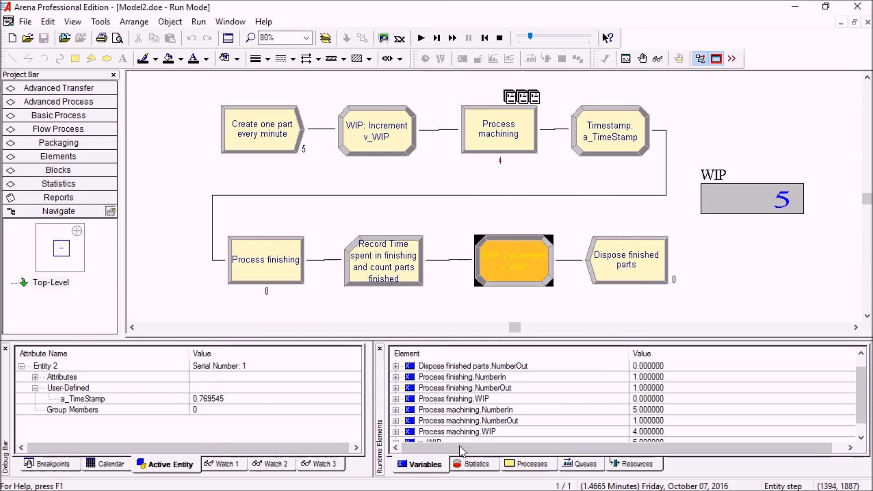
# Switch to runtime Statistics and review the Time Spent Finishing tally and parts-finished counter
pyautogui.click(475, 463)
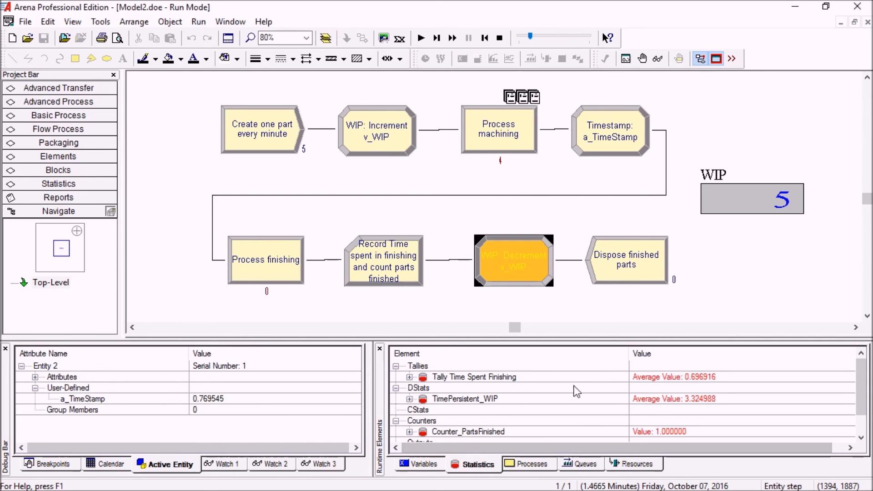
pyautogui.click(411, 376)
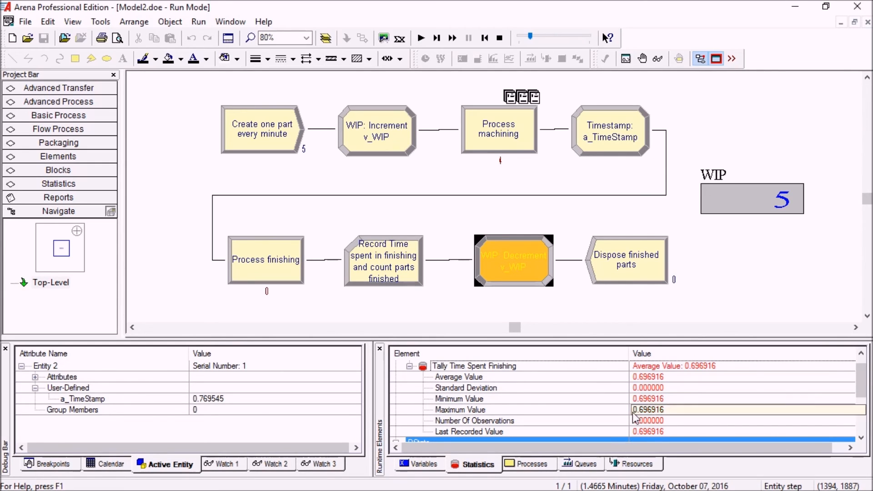
pyautogui.click(409, 365)
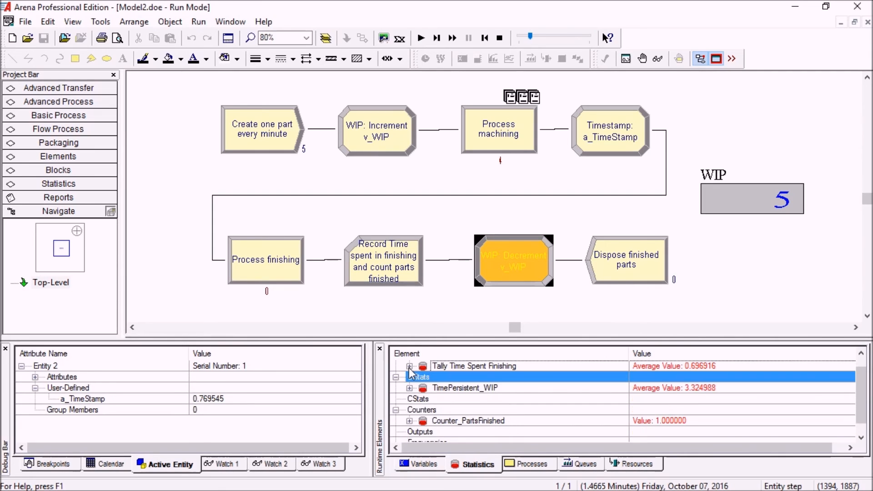
pyautogui.click(467, 420)
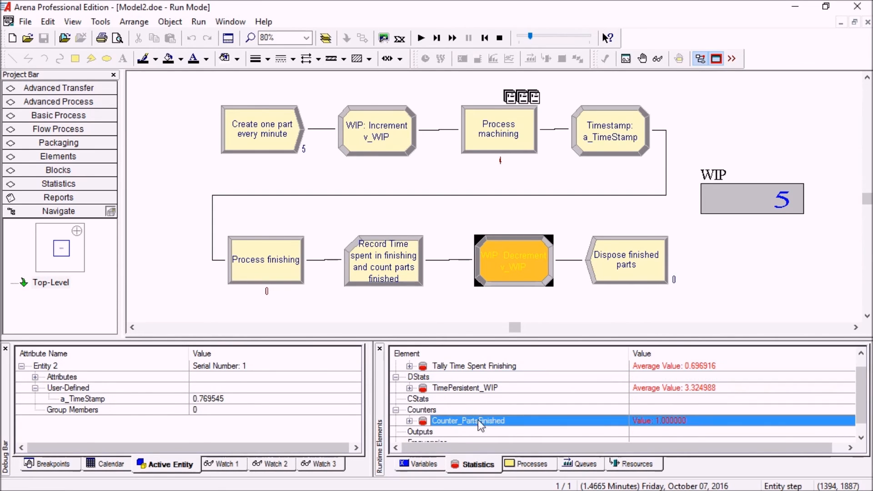
pyautogui.moveTo(470, 265)
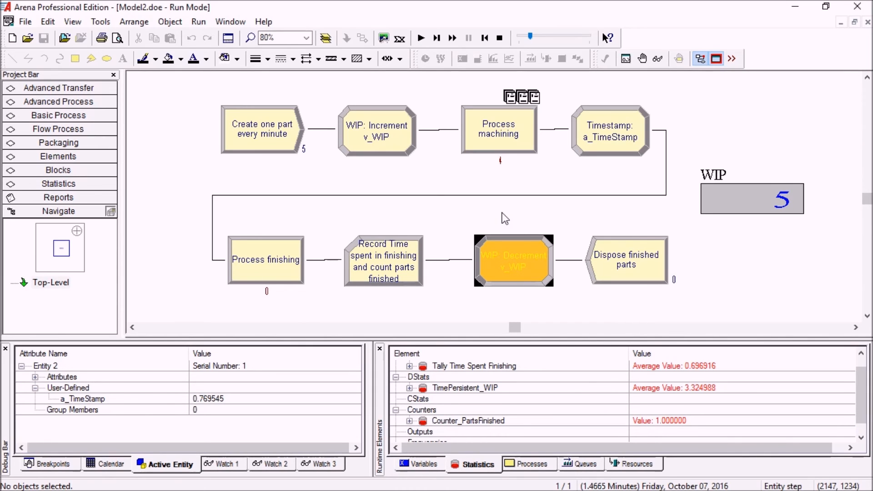
pyautogui.click(435, 37)
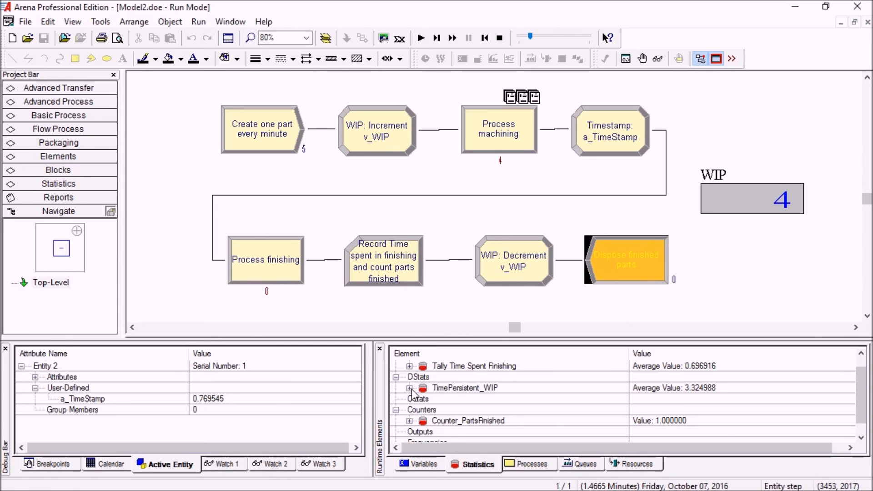
# Expand TimePersistent_WIP and inspect its maximum, standard deviation and time-weighted average
pyautogui.click(410, 388)
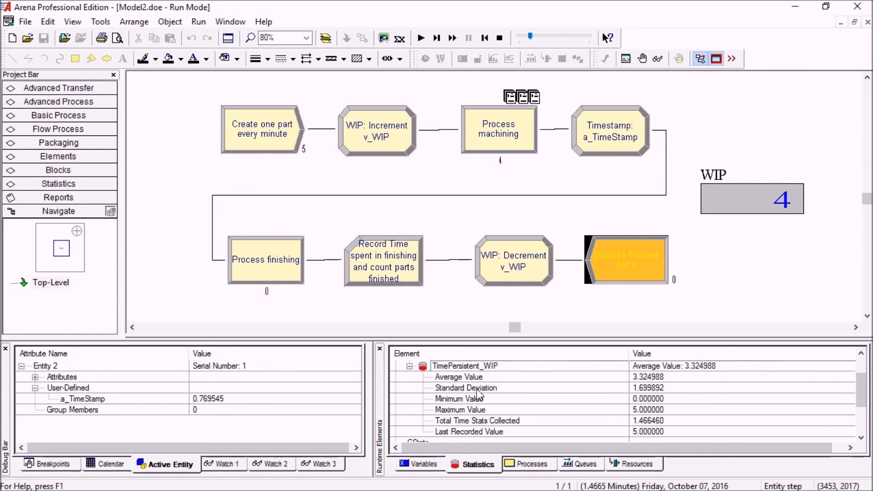
pyautogui.moveTo(485, 381)
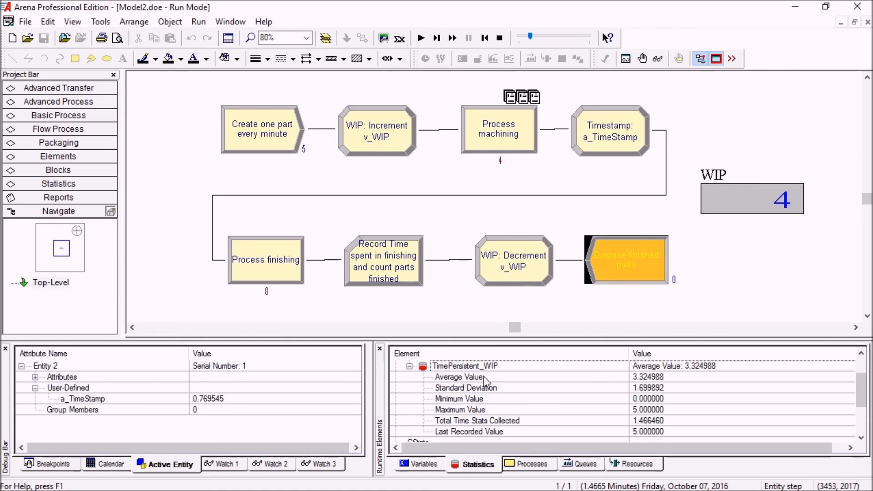
pyautogui.click(460, 409)
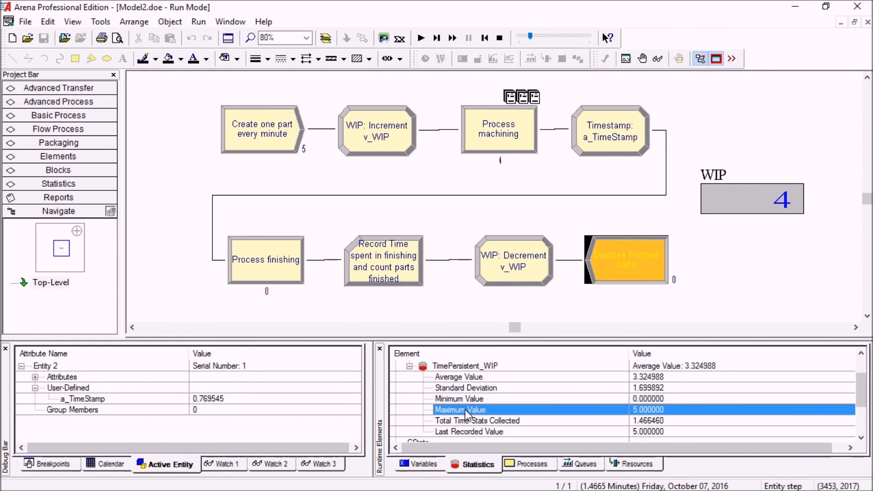
pyautogui.click(465, 387)
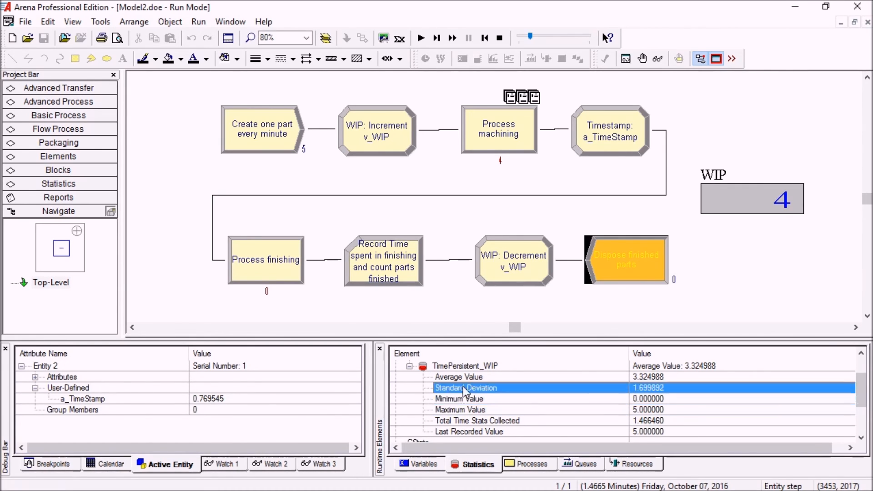
pyautogui.click(458, 376)
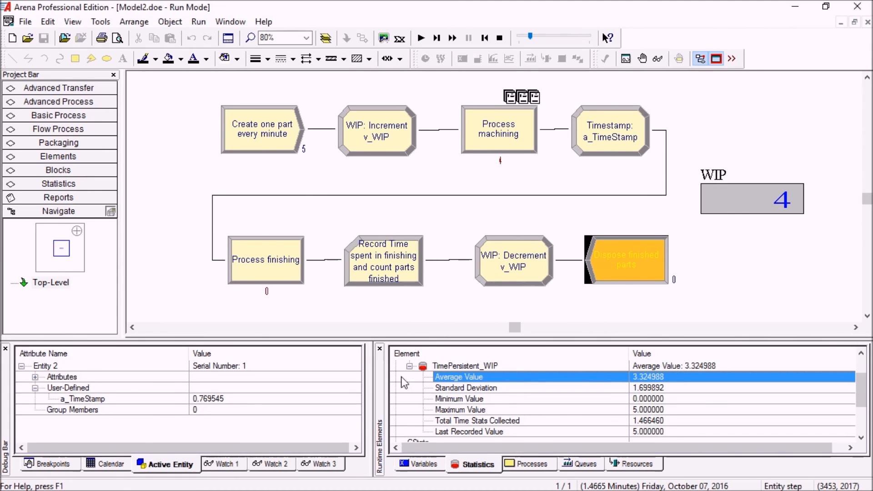
pyautogui.click(410, 377)
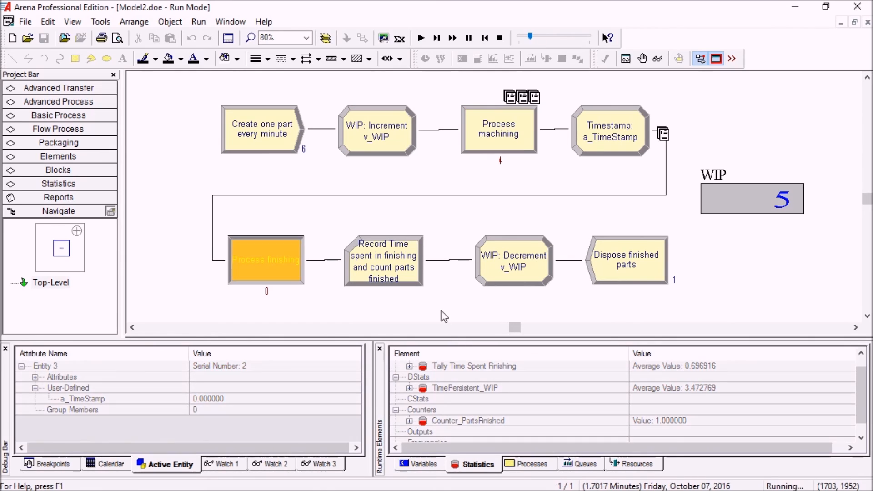
# Step the run forward, fast-forward to completion at 1440 minutes, and decline the results report
pyautogui.click(436, 38)
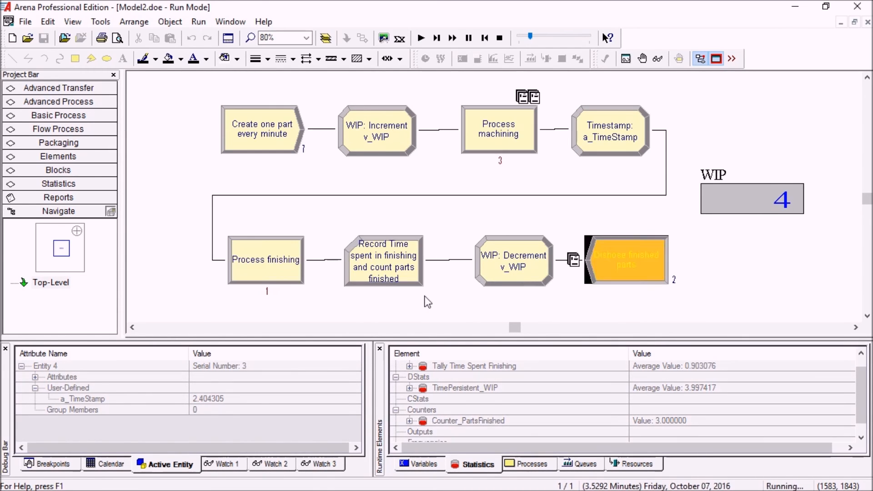
pyautogui.click(437, 38)
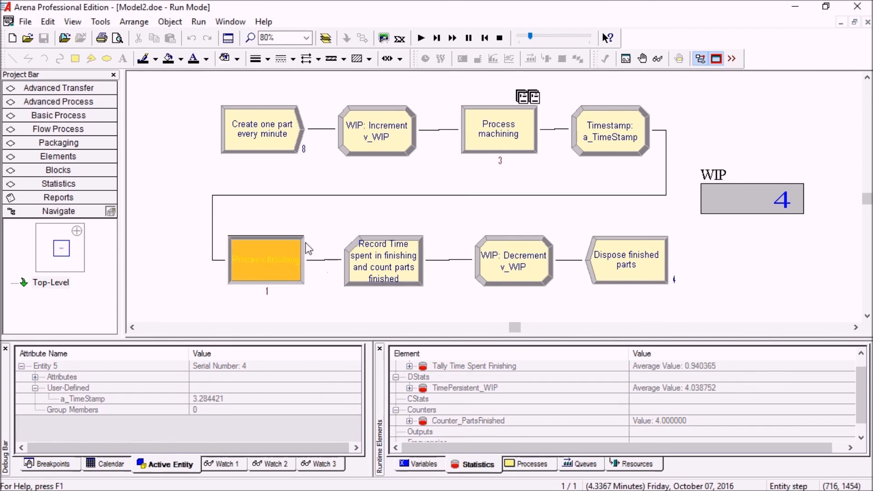
pyautogui.click(436, 38)
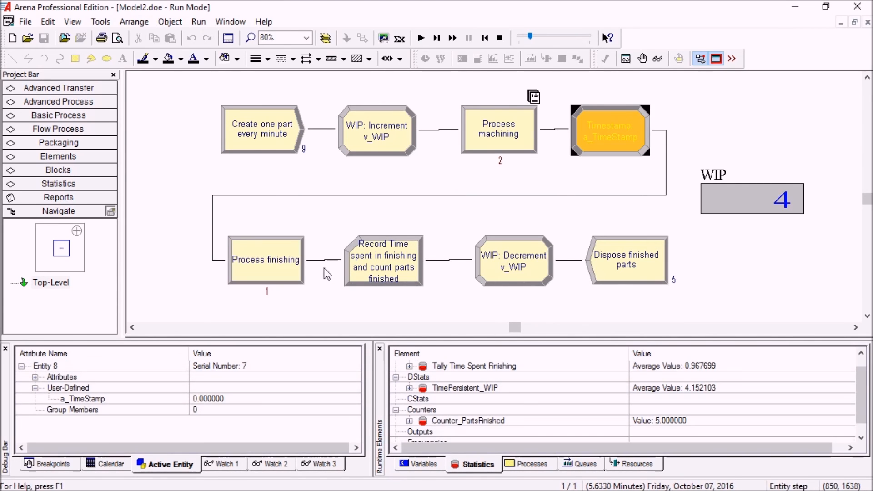
pyautogui.click(435, 38)
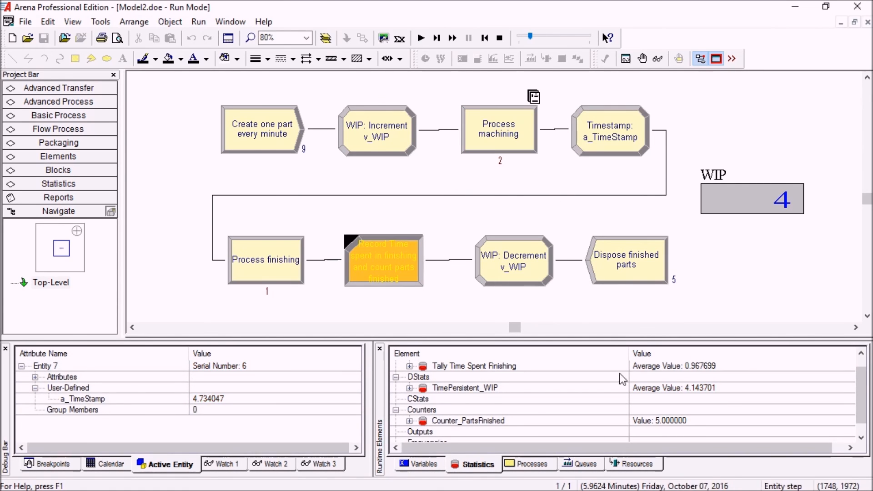
pyautogui.click(452, 38)
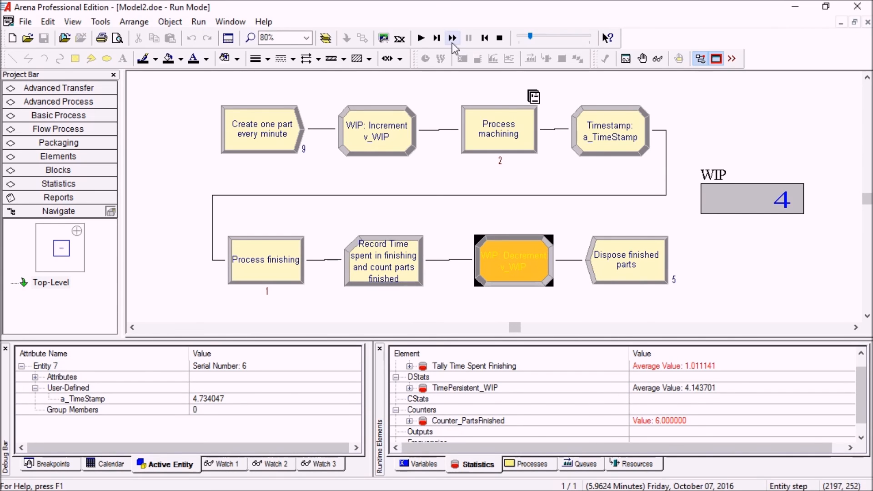
pyautogui.click(452, 38)
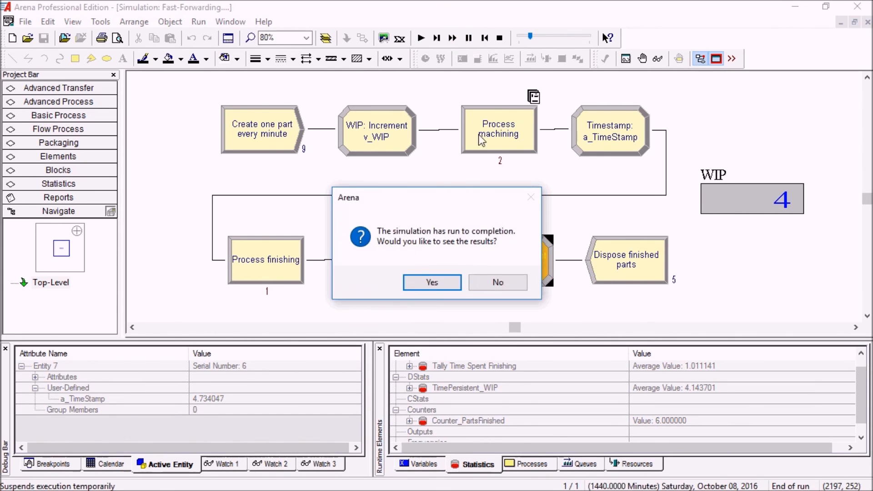
pyautogui.click(497, 282)
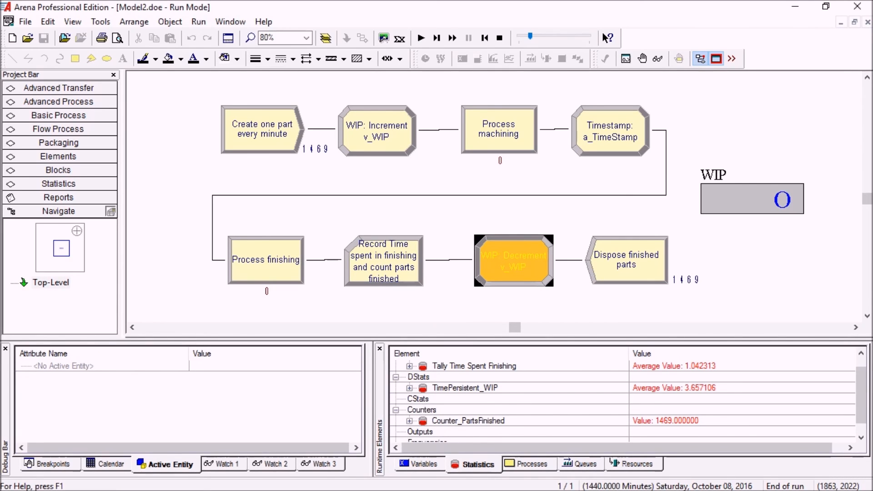
pyautogui.click(409, 366)
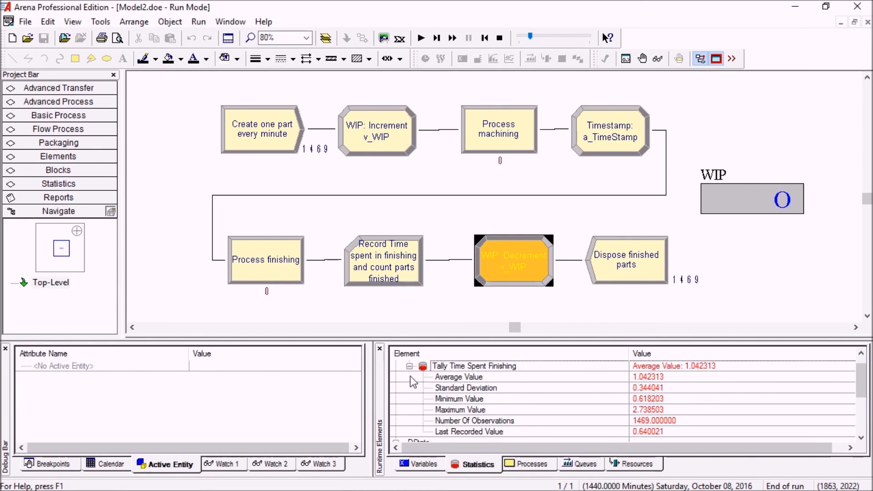
pyautogui.click(460, 410)
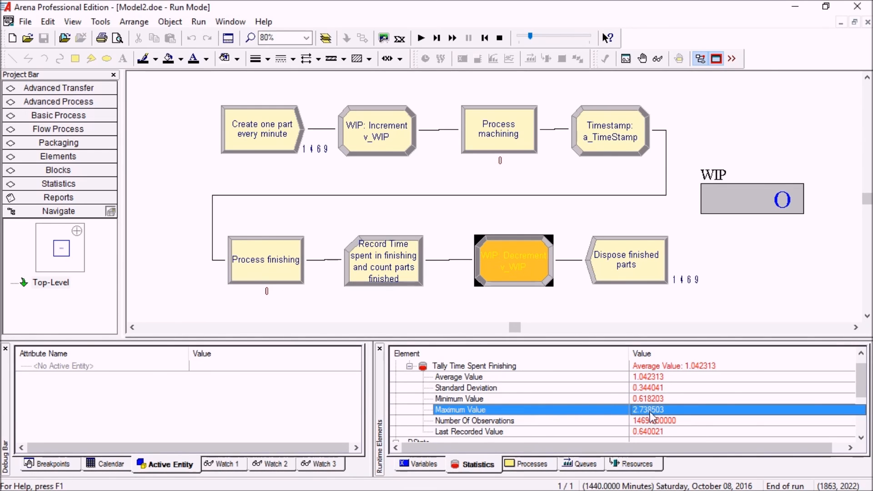
pyautogui.moveTo(649, 418)
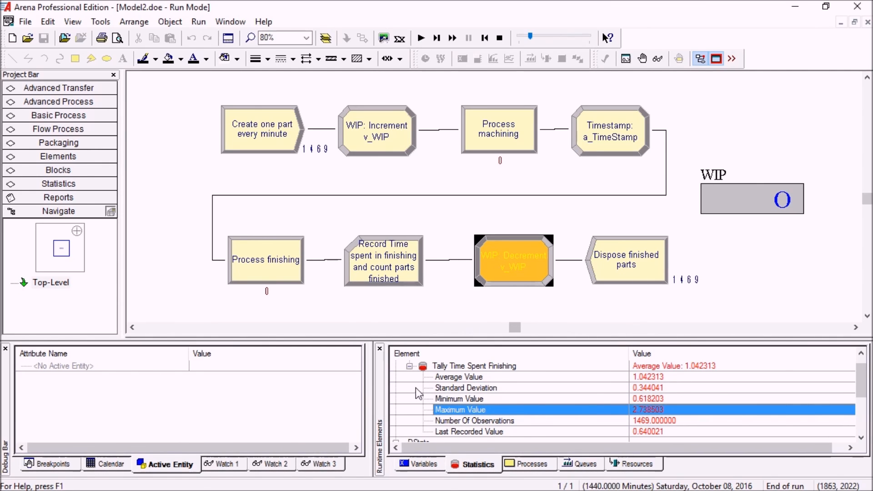
pyautogui.click(410, 366)
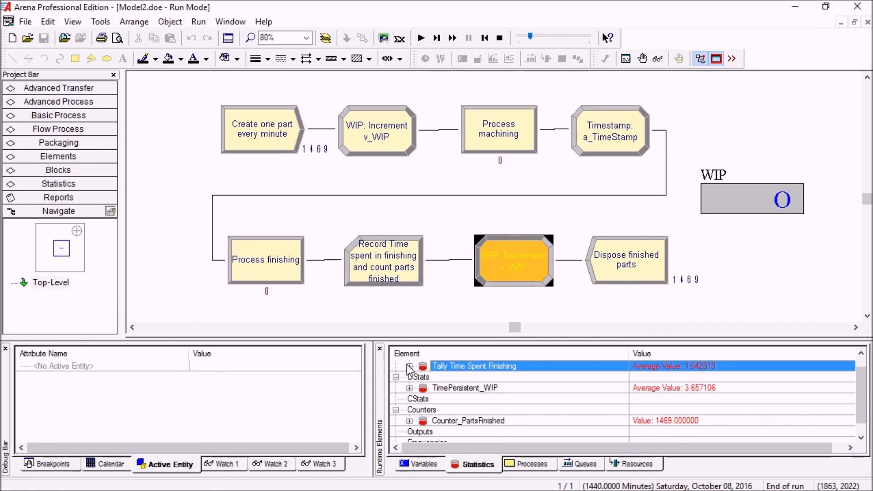
pyautogui.click(410, 387)
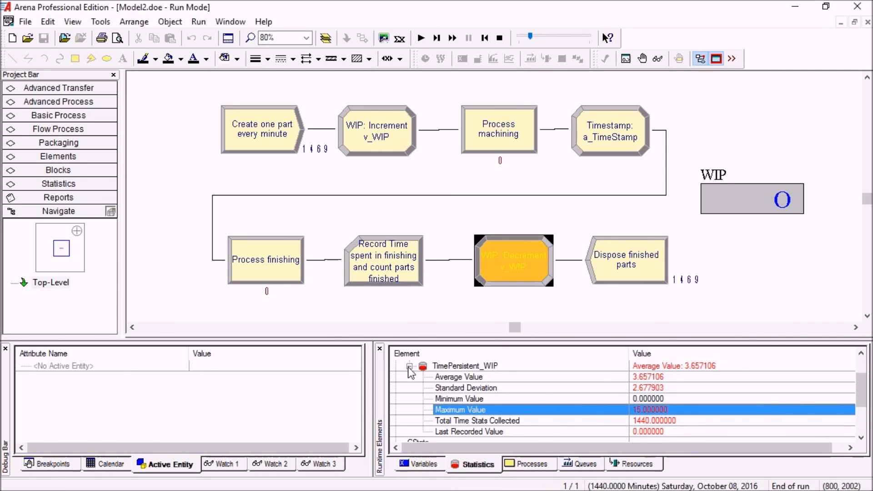
pyautogui.click(409, 366)
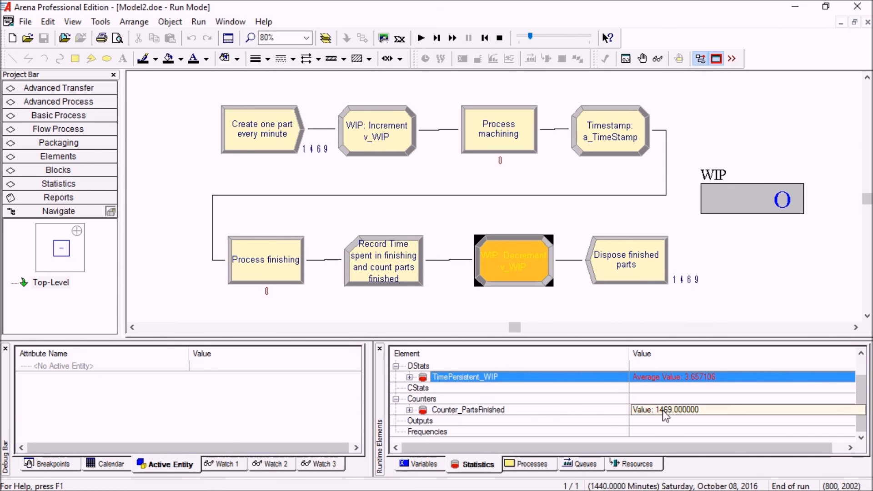